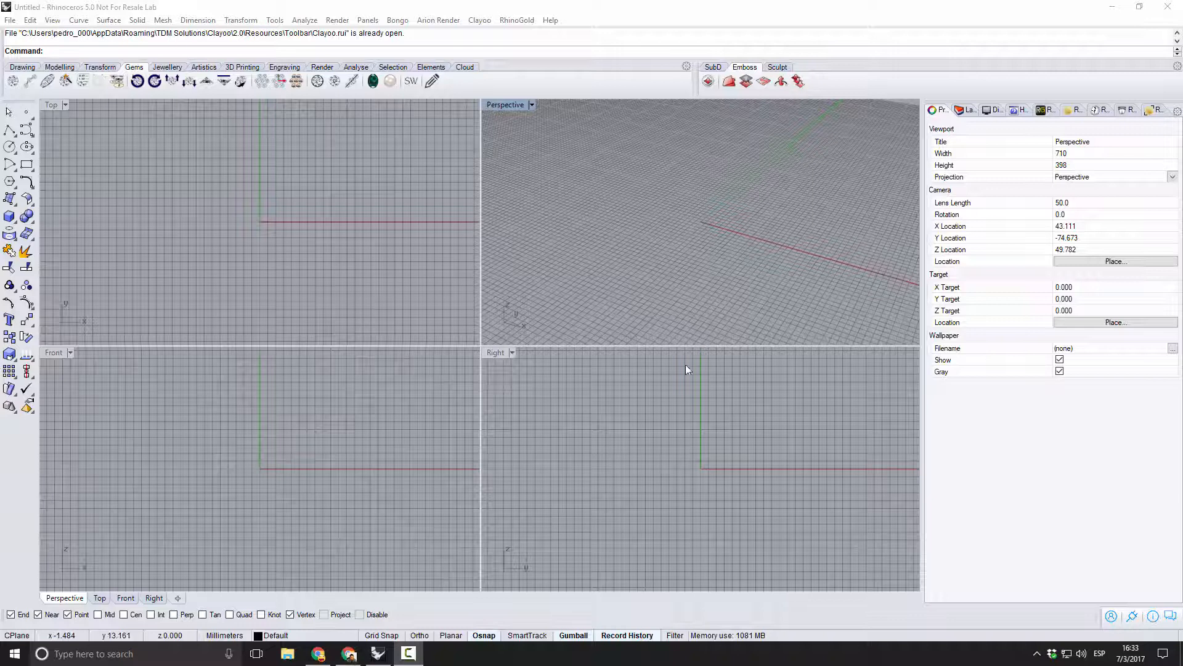
Load the Clayoo logo image into the Emboss Raster to Vector tool.
click(764, 80)
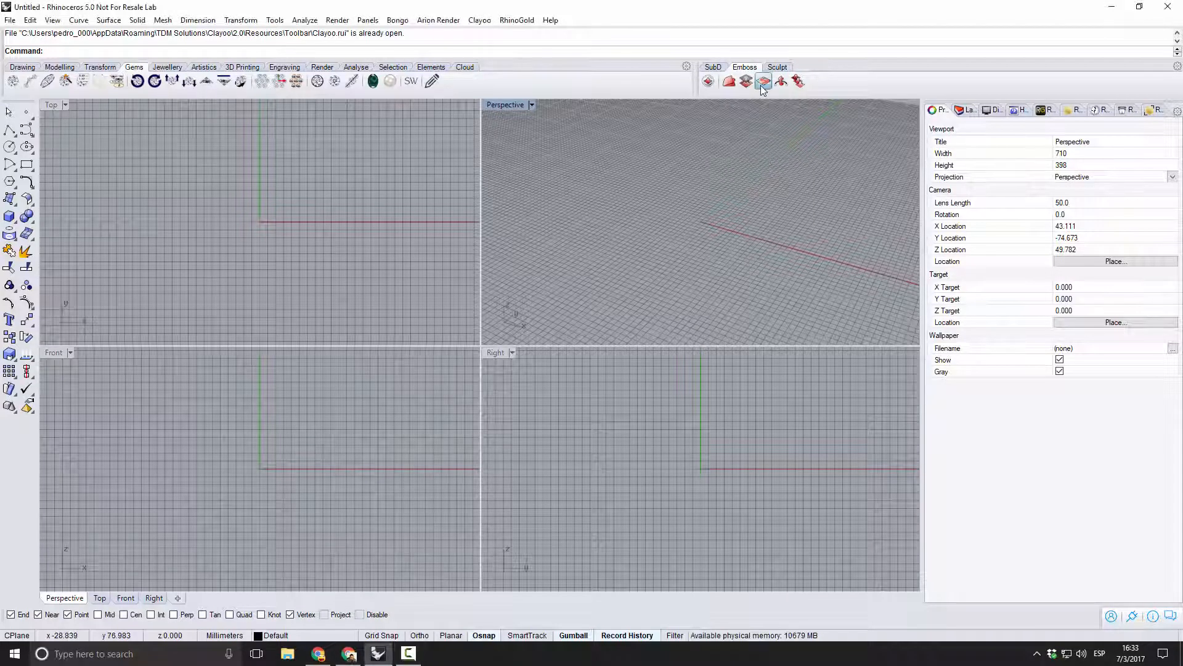
click(764, 80)
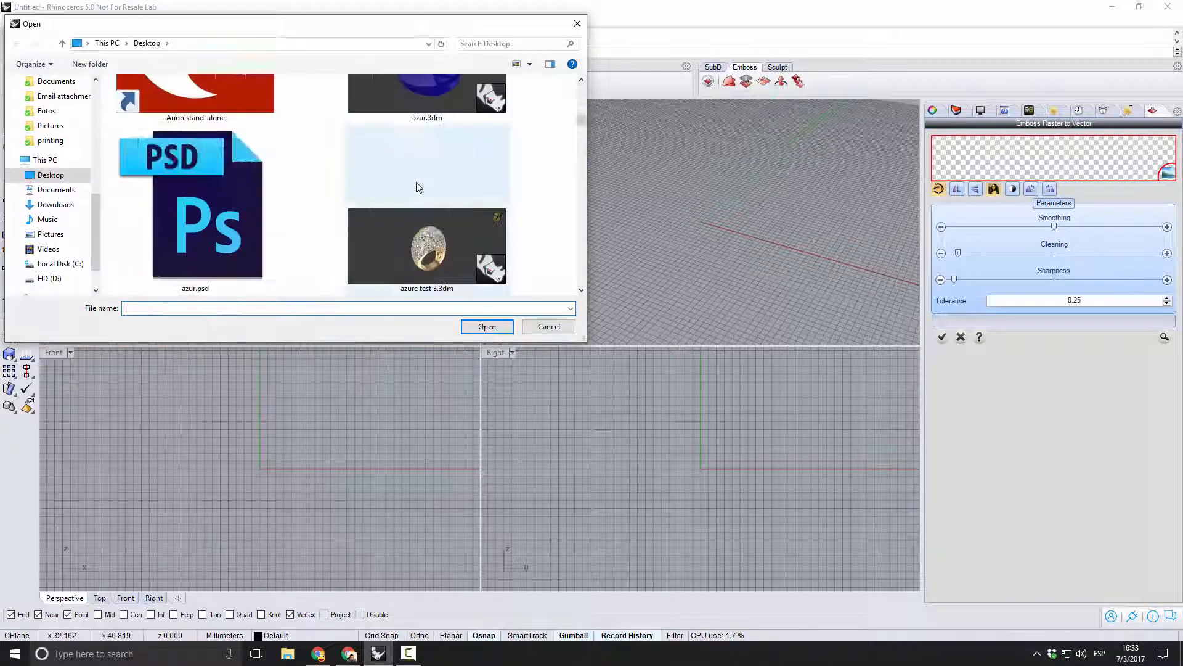
scroll(down, 3)
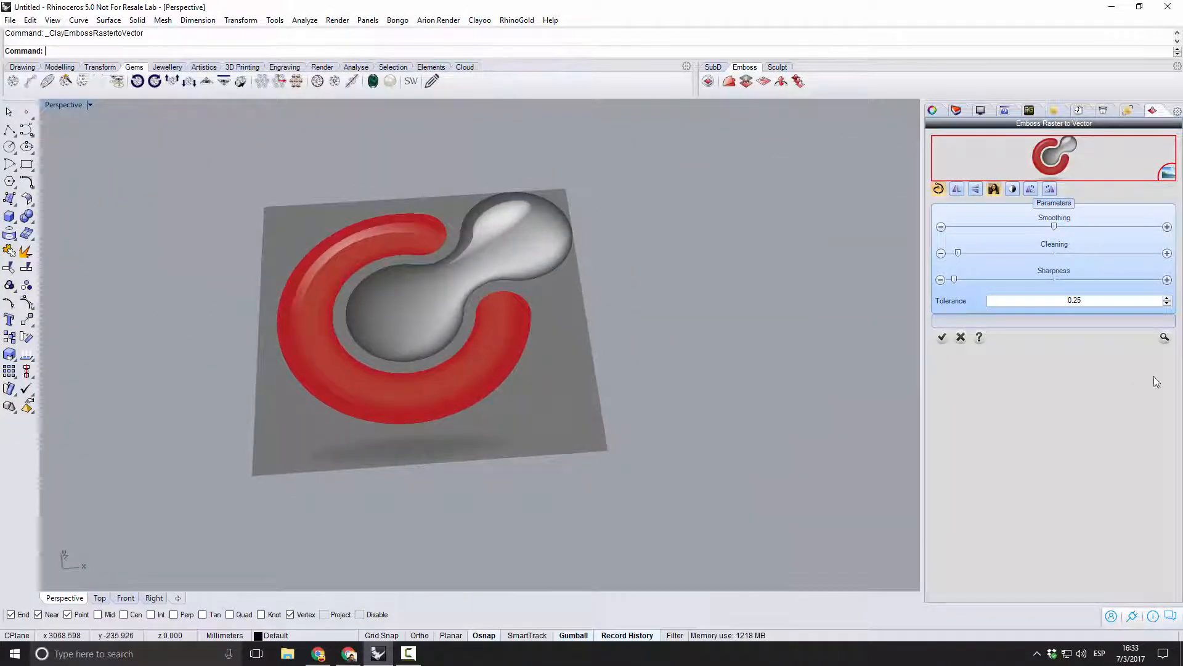
Accept the raster-to-vector conversion to trace the logo, frame and shadow as curves.
click(1164, 336)
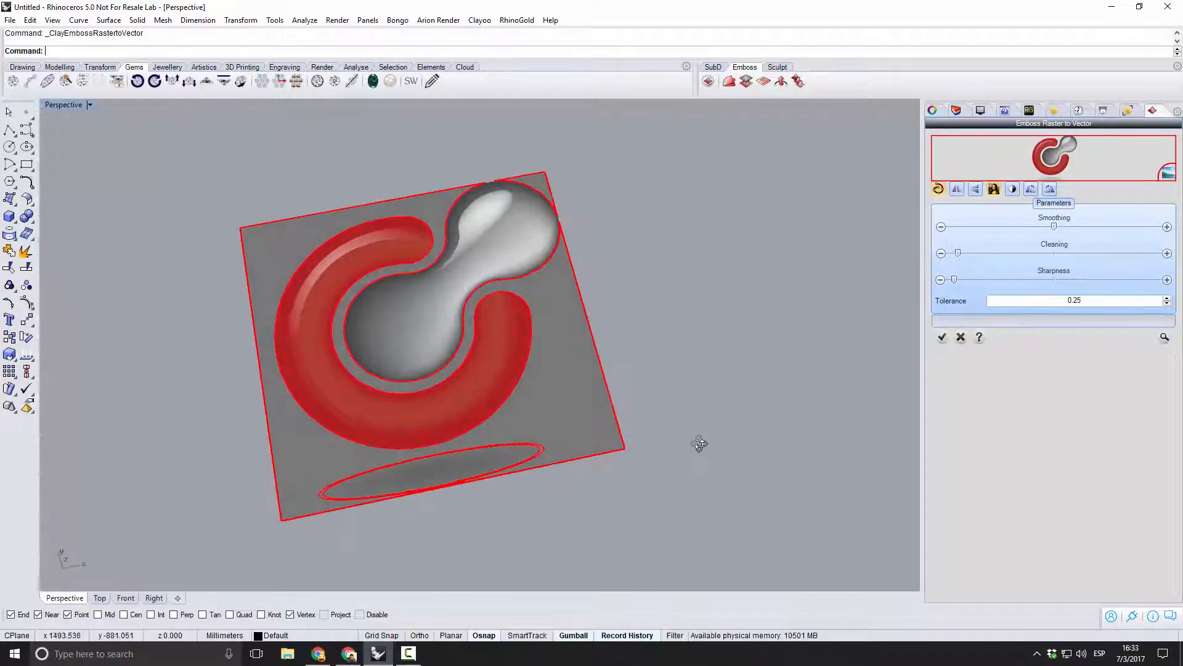
click(941, 337)
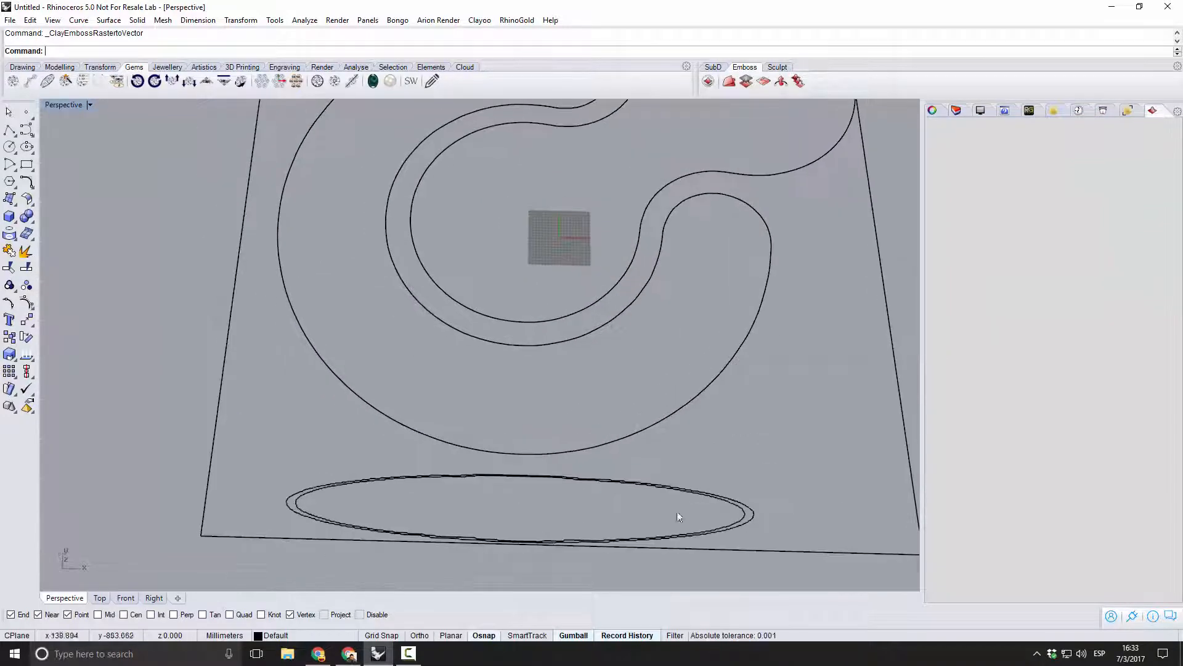
Delete the shadow ellipses, the border frame lines and the stray straight segments.
key(Delete)
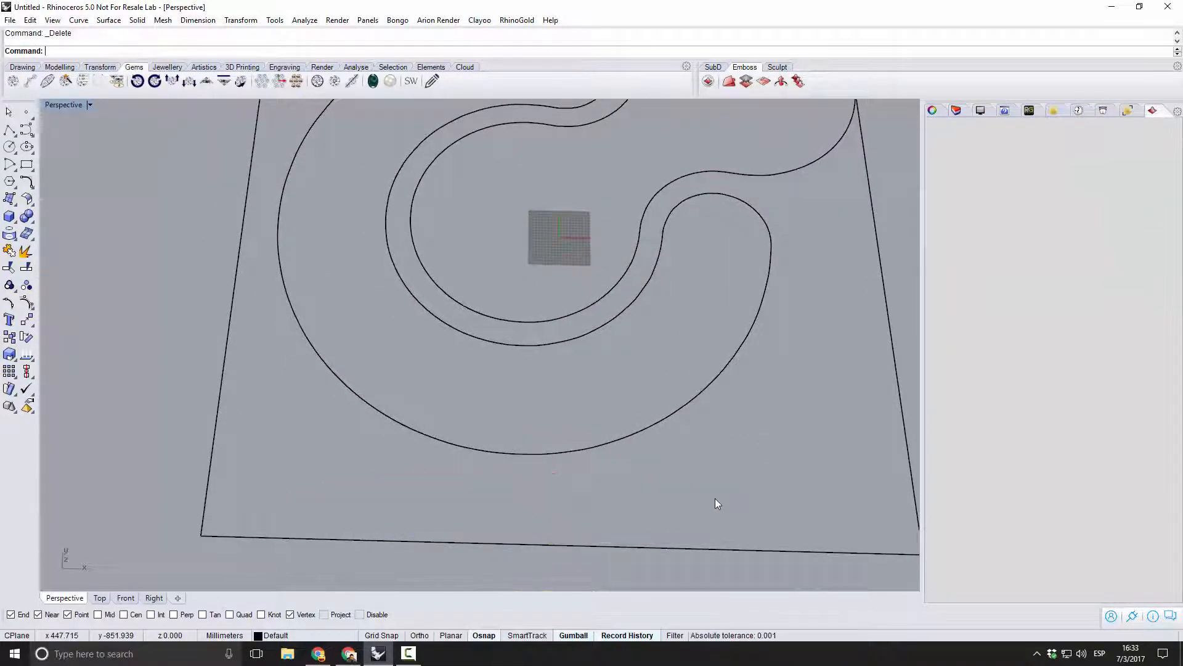
scroll(down, 3)
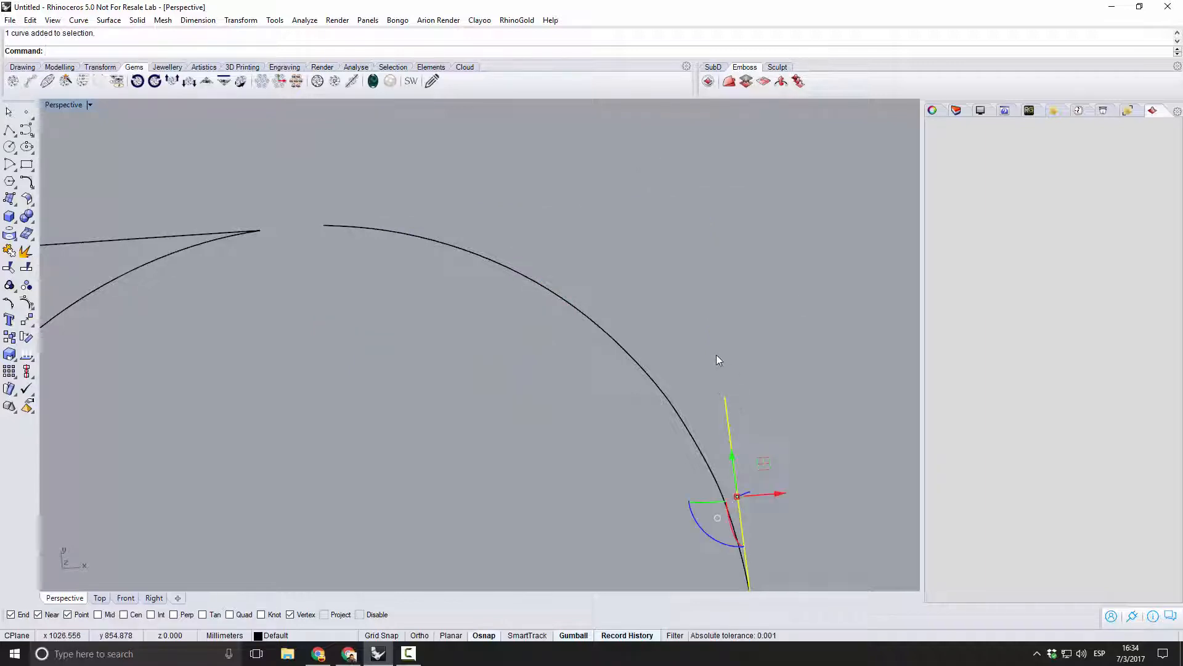
key(Delete)
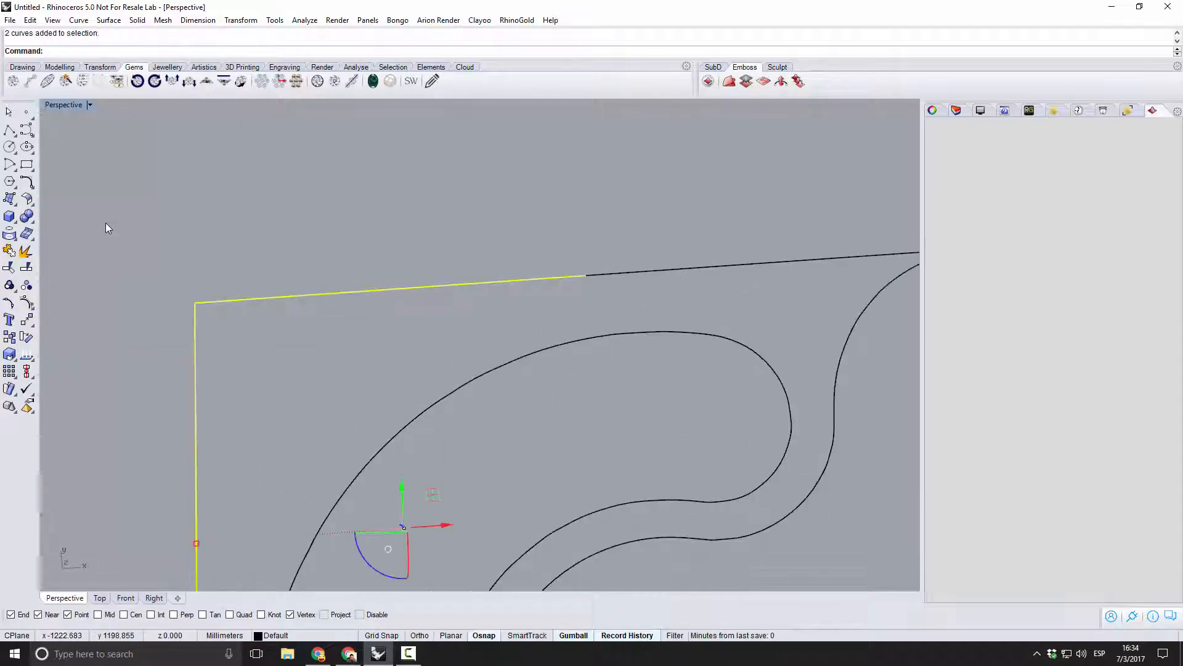
key(Delete)
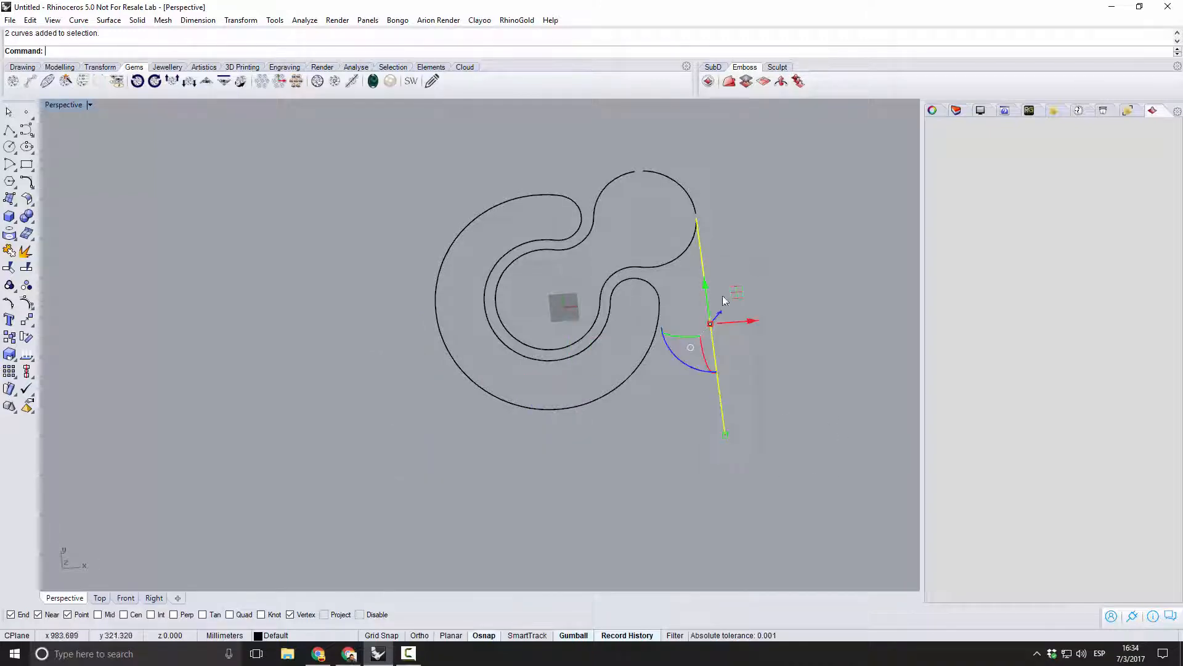
key(Delete)
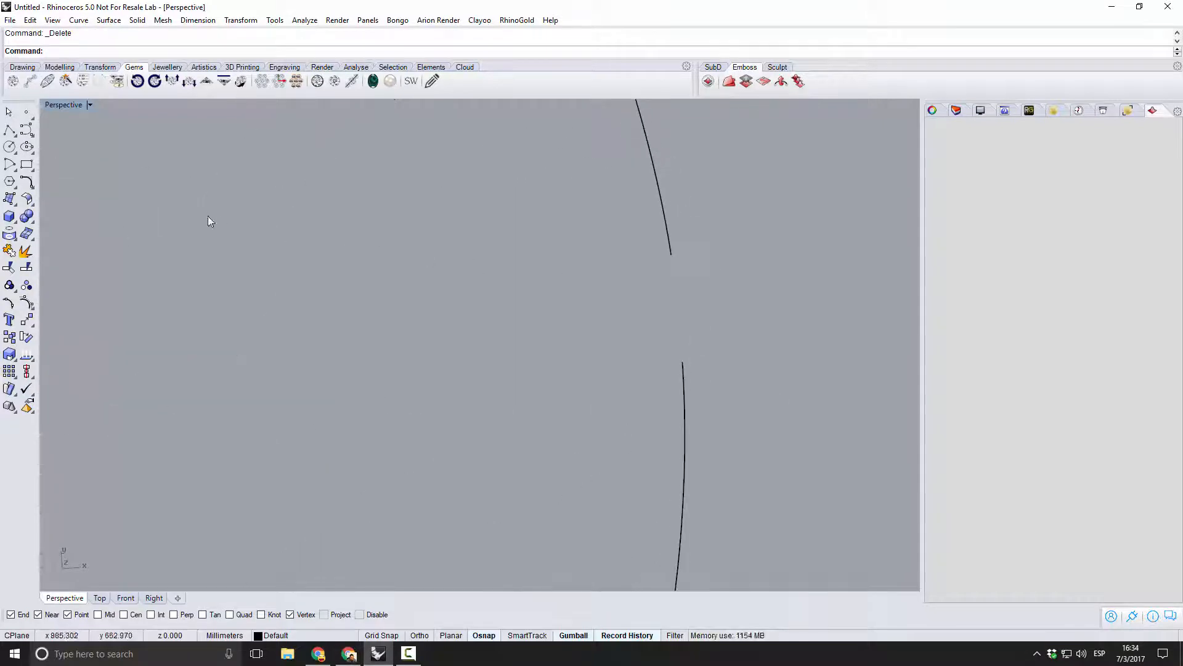
mouse_move(682, 374)
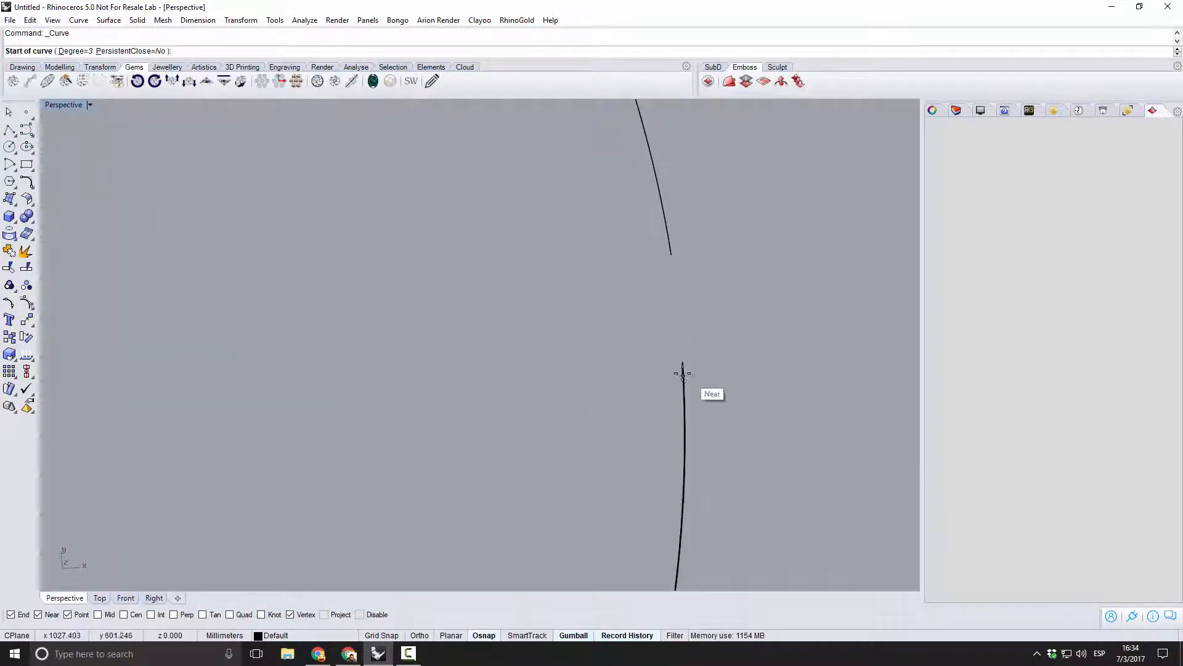
mouse_move(682, 355)
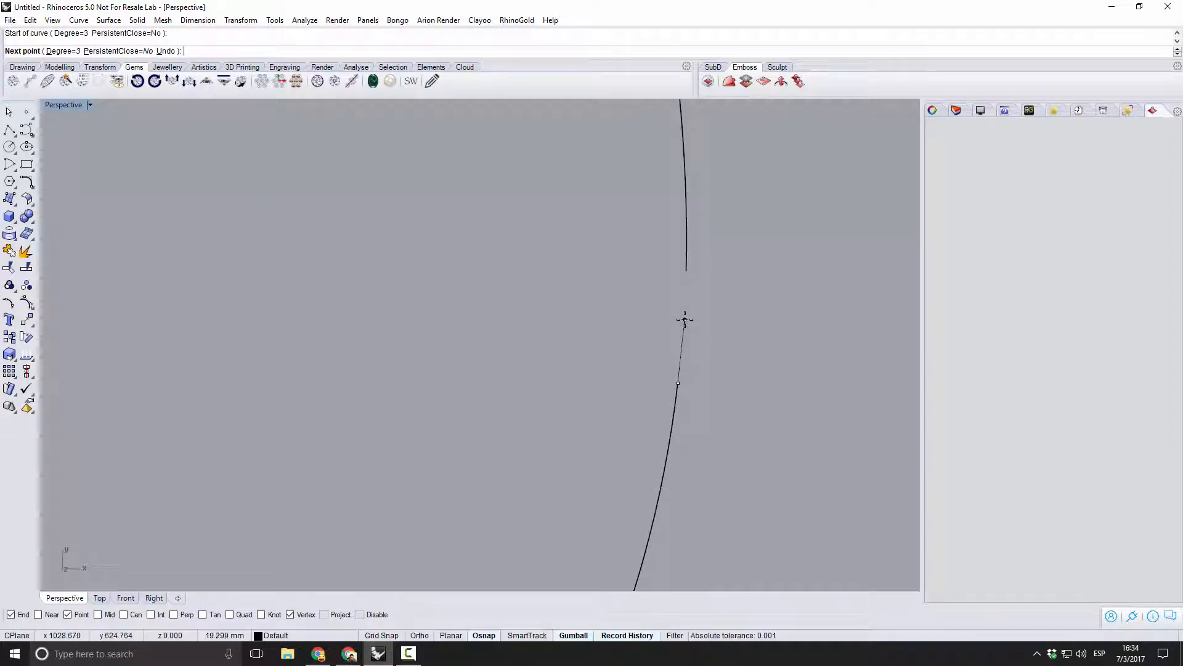
Draw bridging curves across the outline gaps and join the 43 curves into one.
click(685, 270)
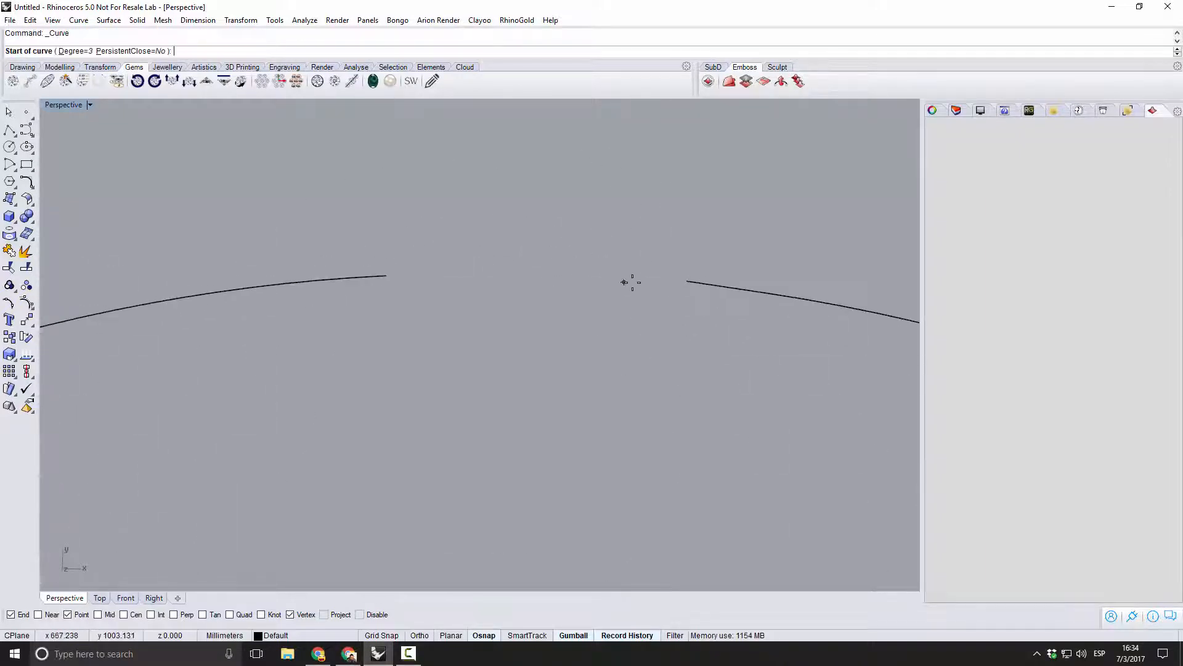
click(547, 268)
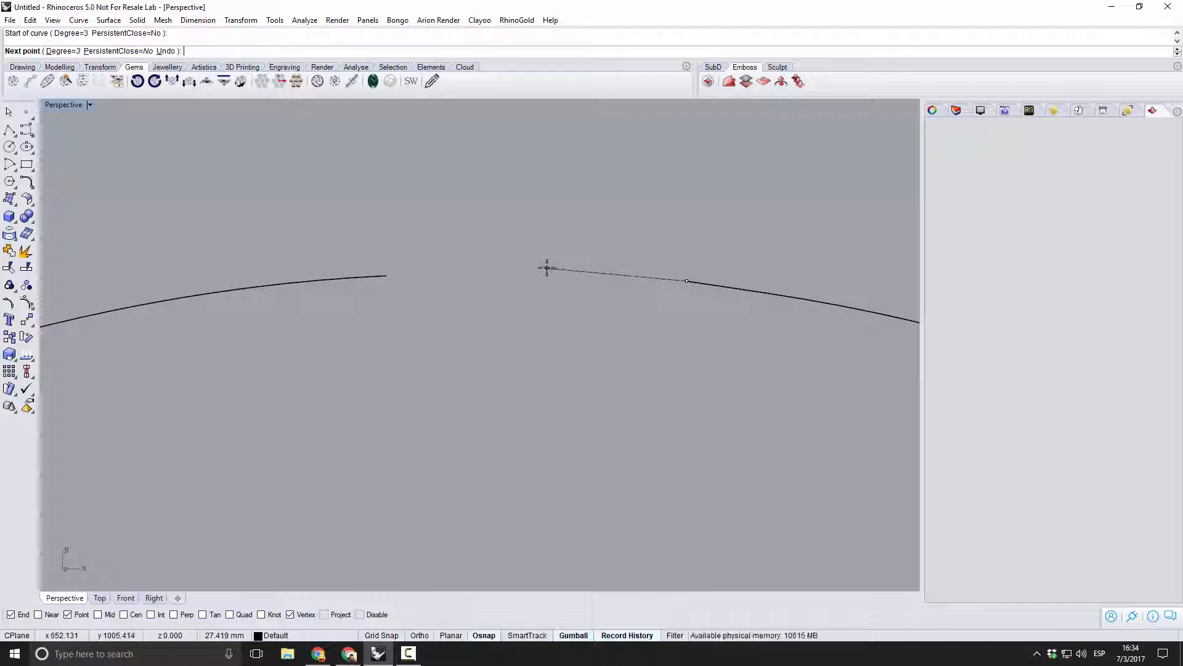
click(386, 275)
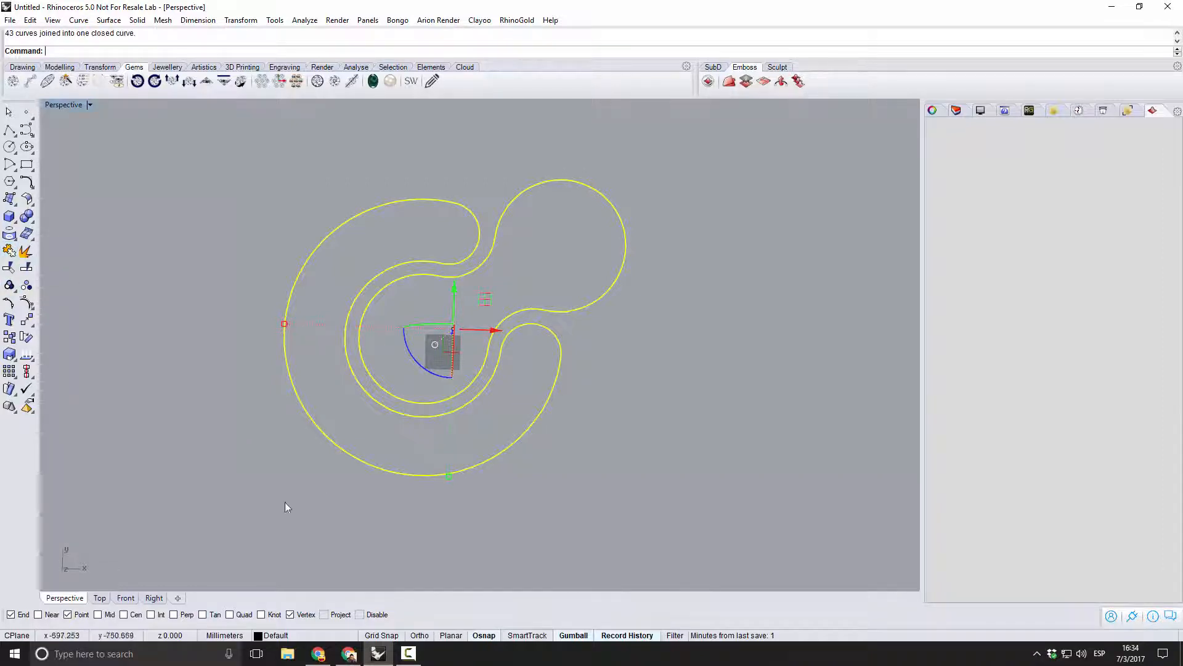
Drag the closed logo outline with the gumball to centre it on the origin.
click(98, 597)
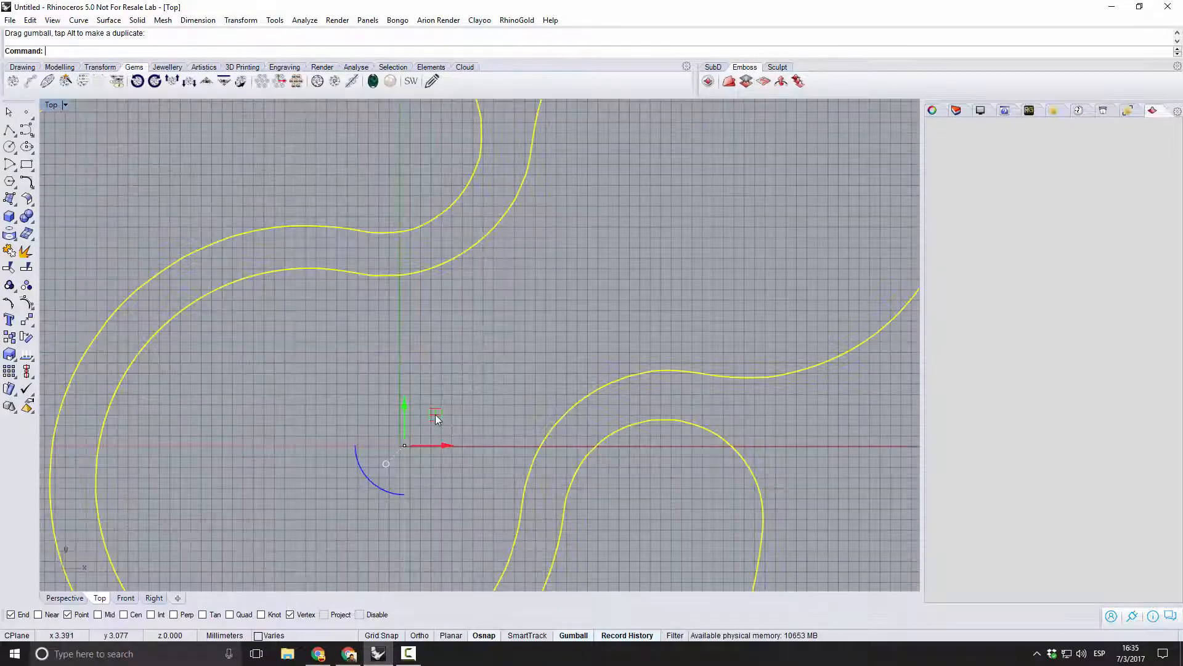
scroll(down, 3)
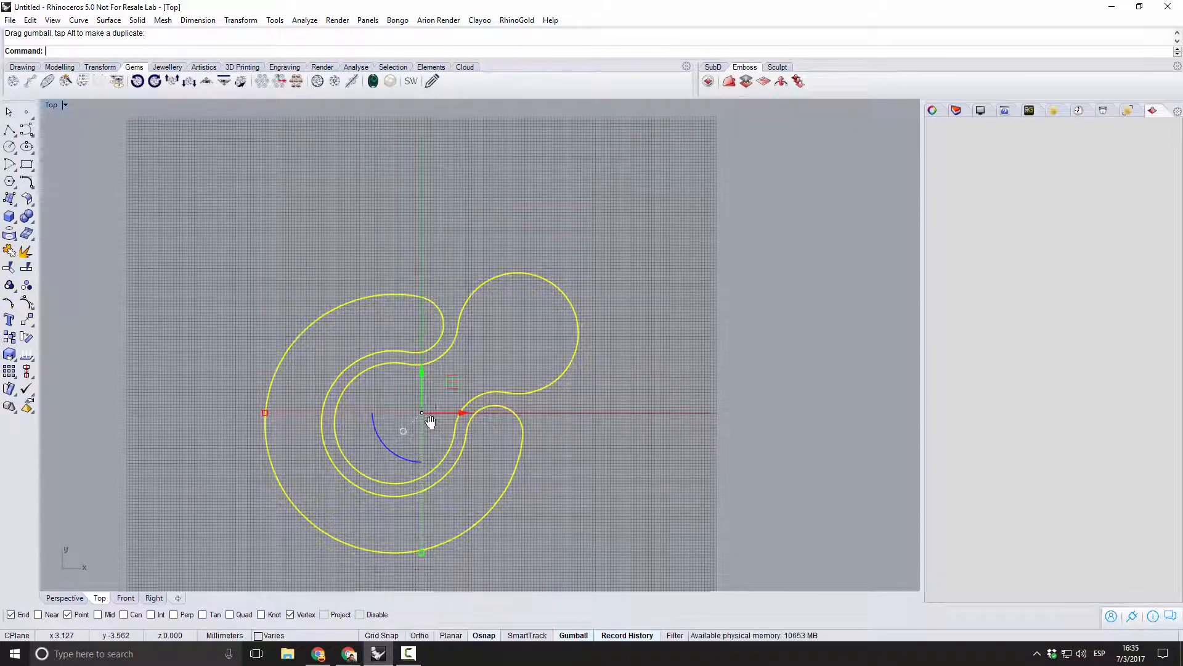
click(161, 532)
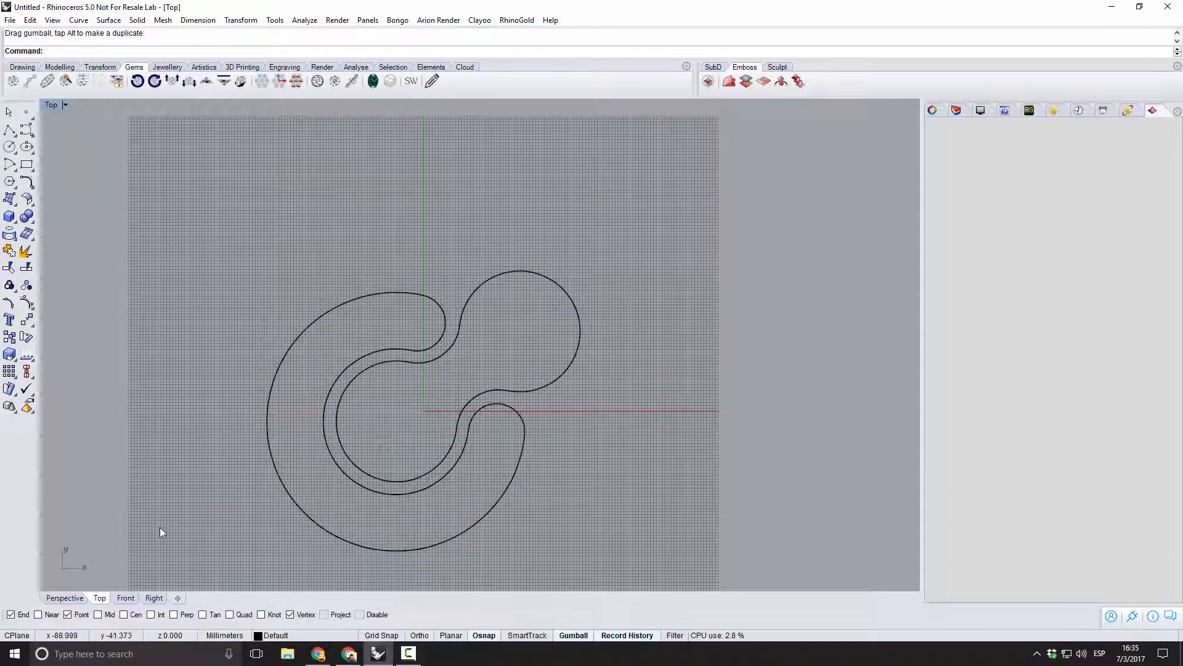
click(64, 597)
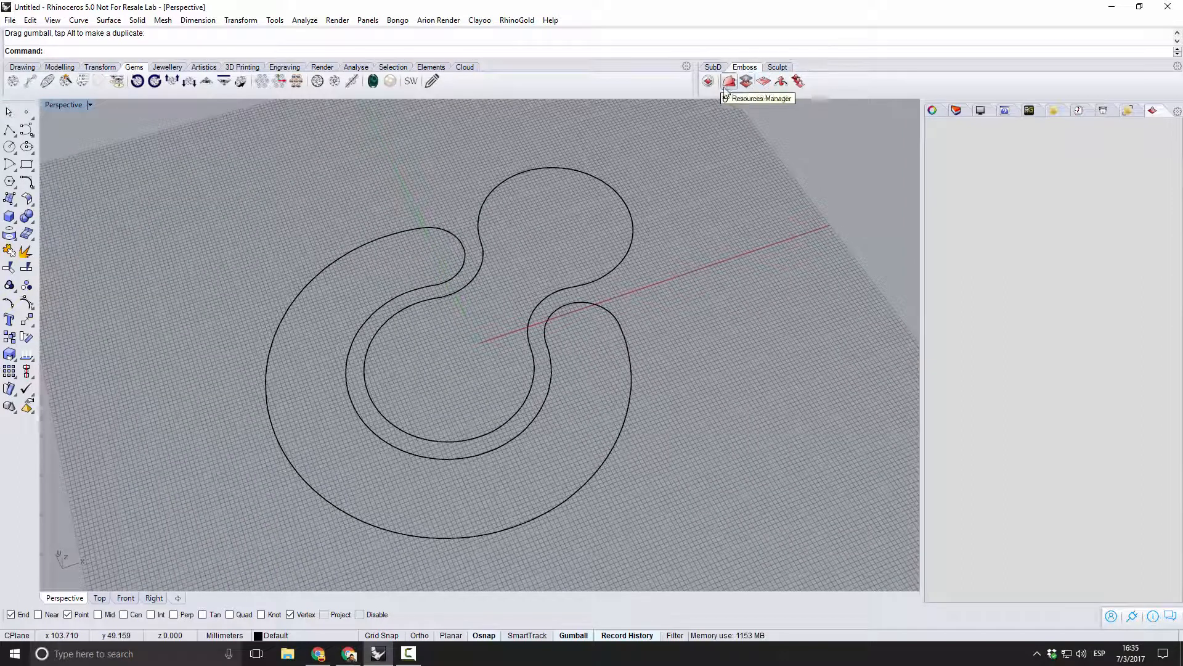
Create a Mesh-type Clayoo emboss project sized 115 by 115 beneath the logo.
click(707, 81)
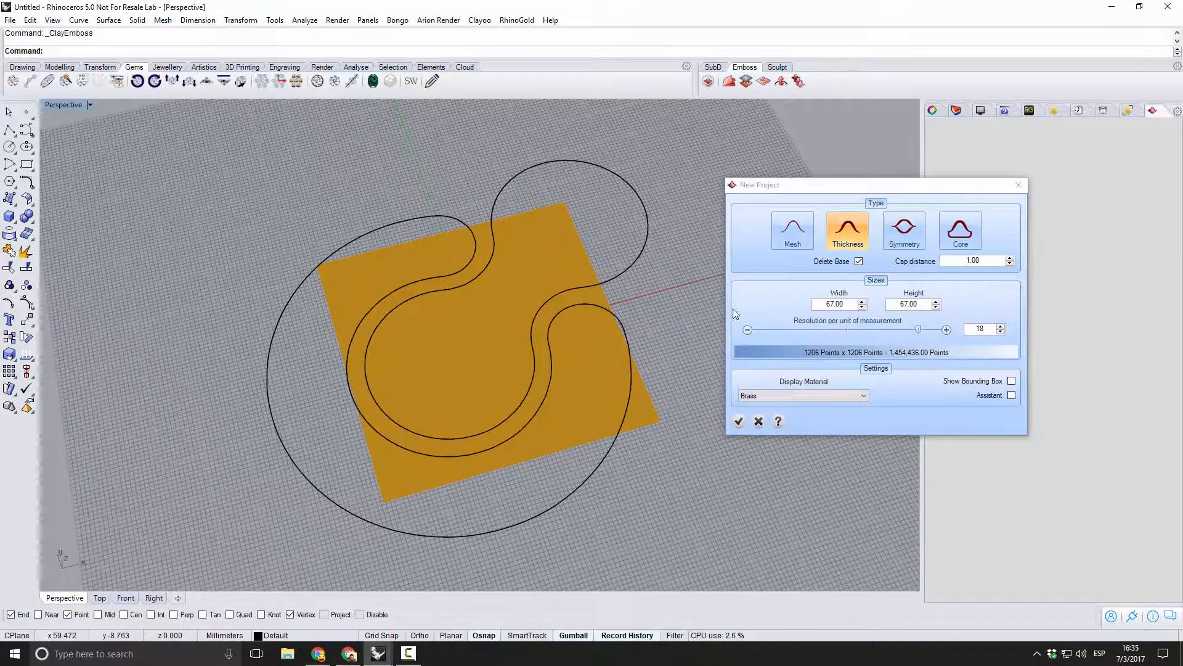
mouse_move(792, 232)
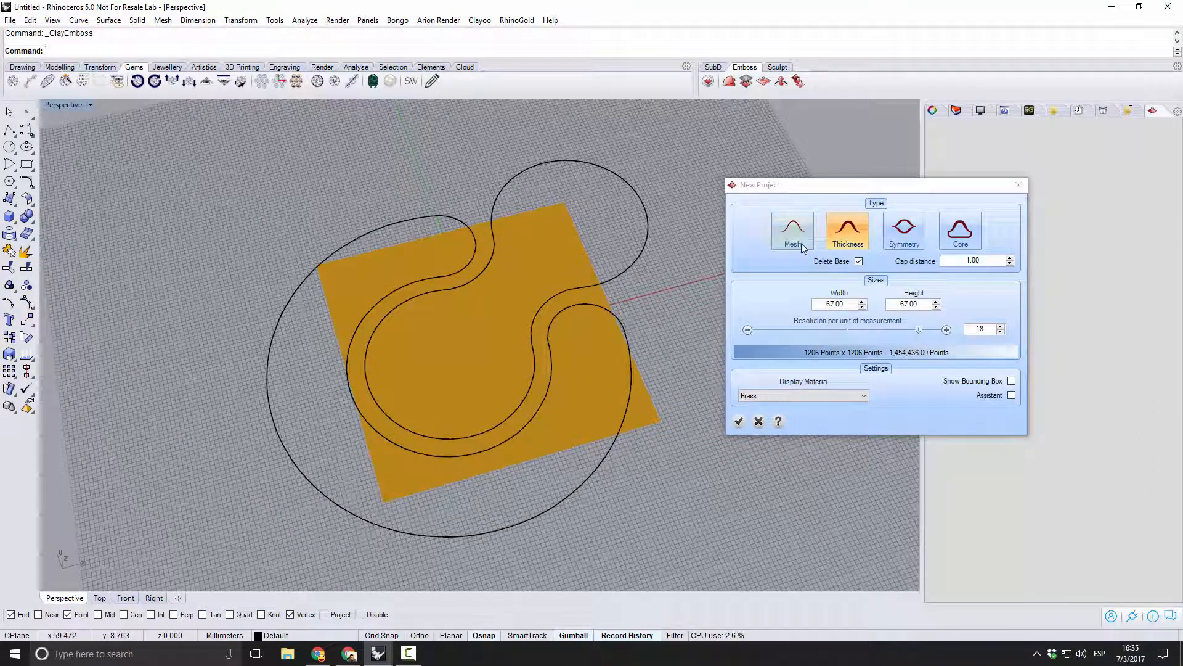
click(793, 232)
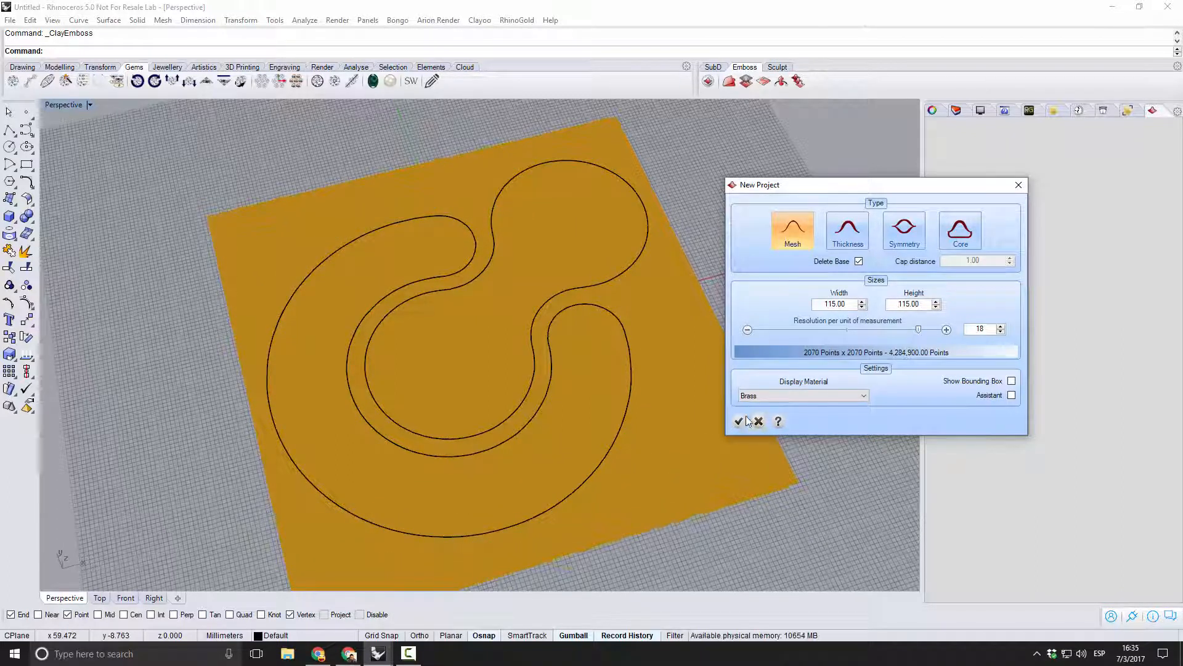
click(737, 421)
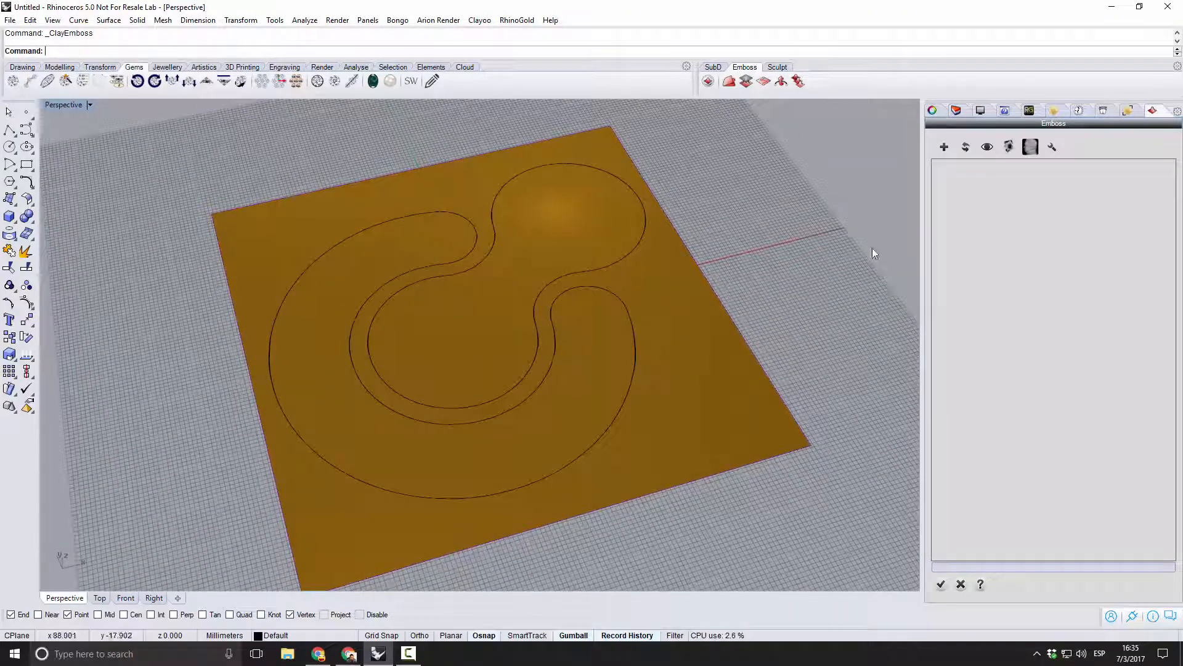
Add an emboss operation on the outer C curve and accept the rounded relief.
click(943, 147)
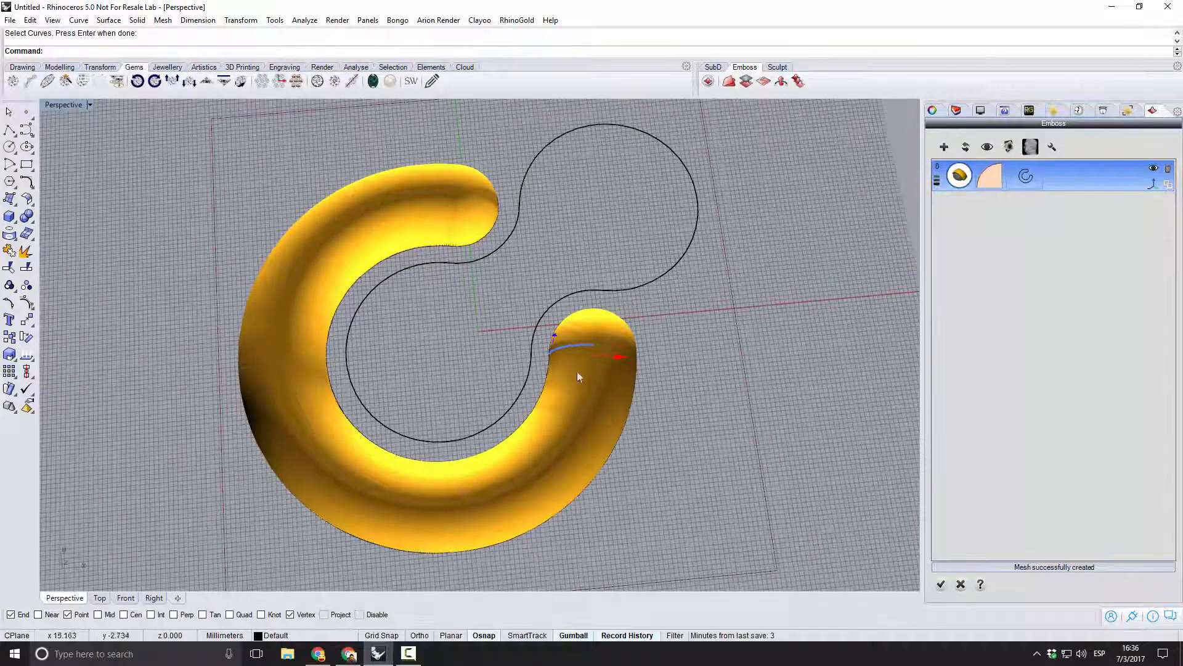
click(939, 584)
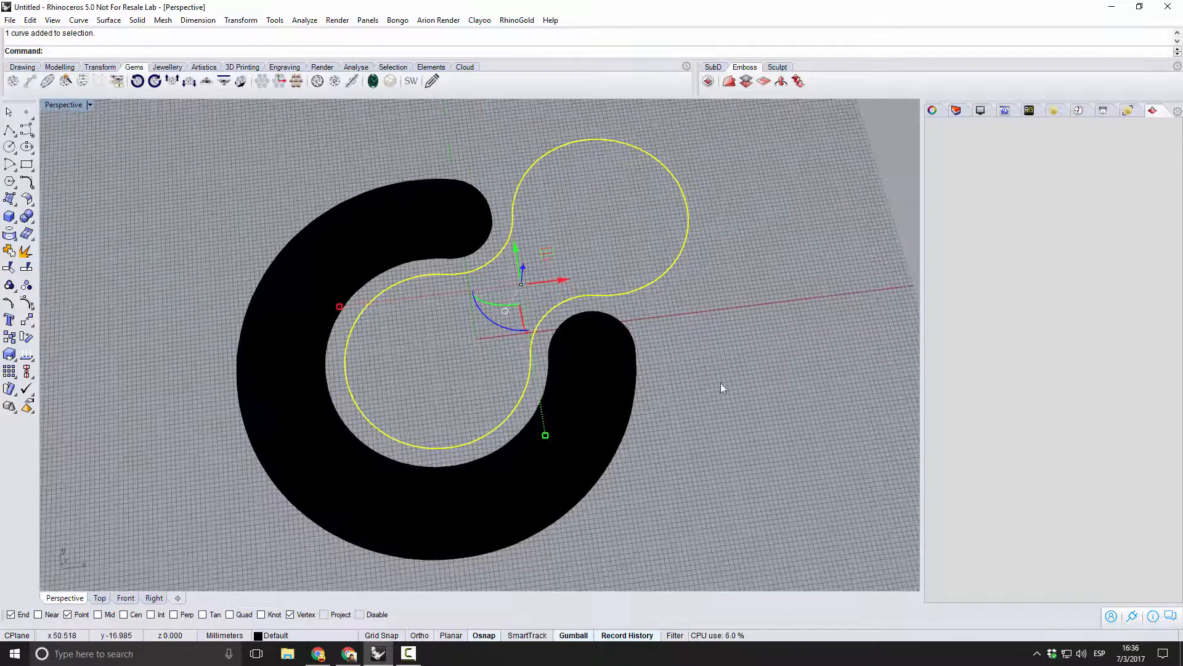
mouse_move(763, 82)
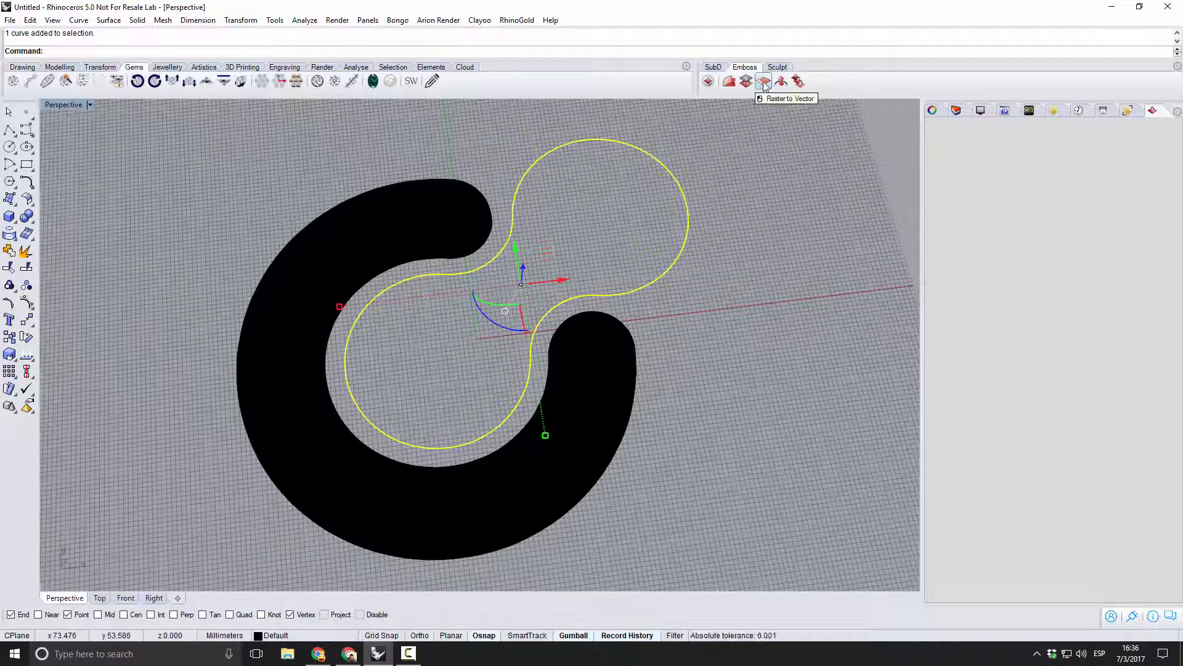
Create a second Mesh-type emboss project for the selected dumbbell curve.
click(709, 81)
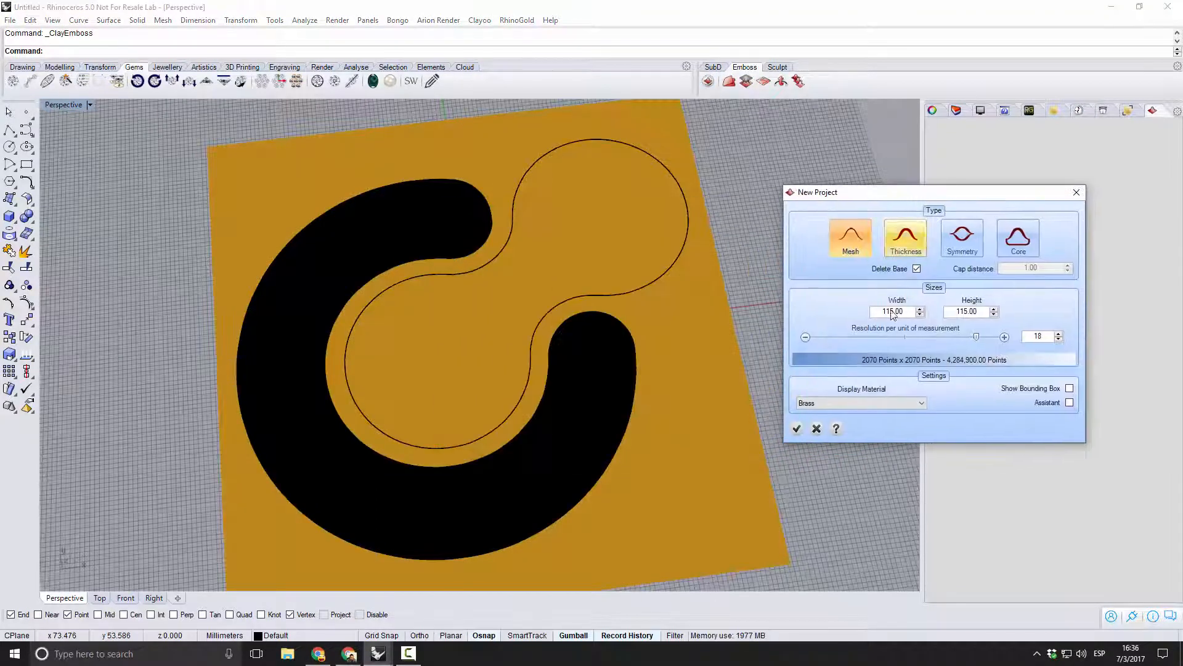
click(796, 429)
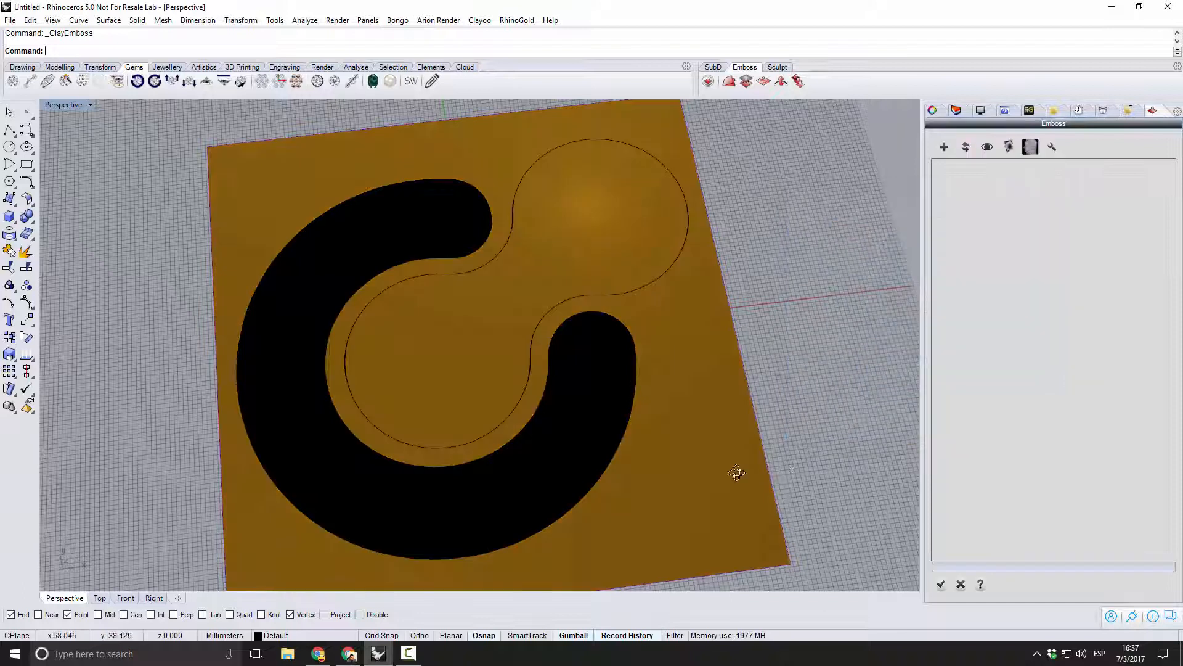
Add an emboss operation on the dumbbell curve and regenerate the mesh with Update.
click(944, 146)
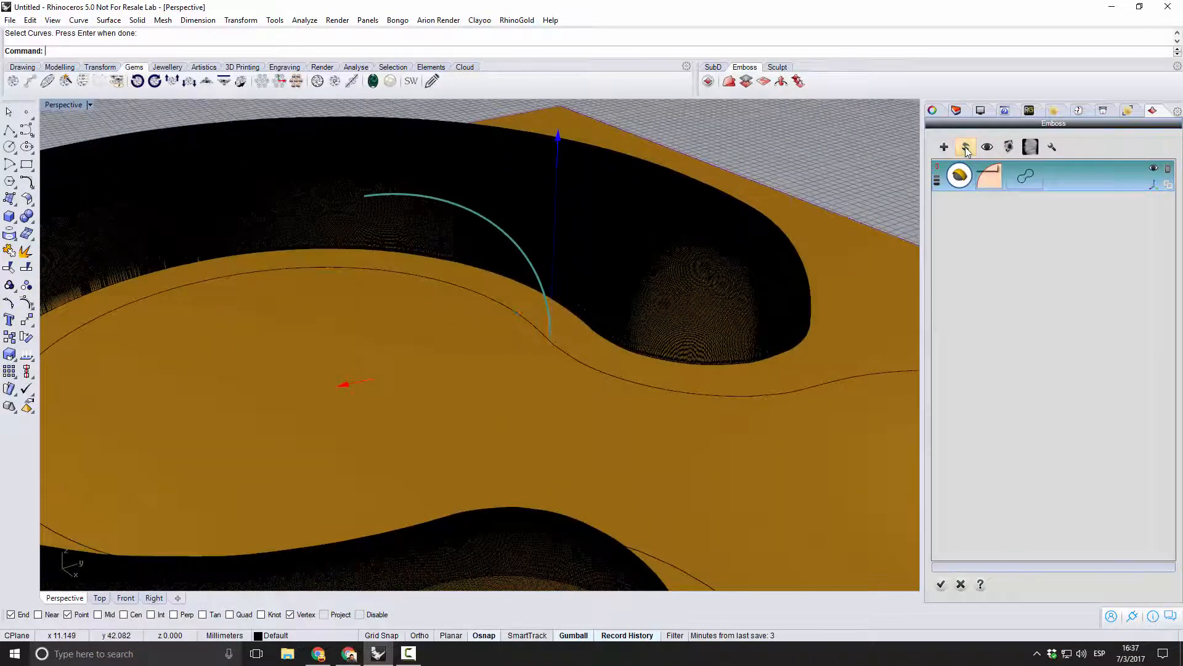
click(965, 146)
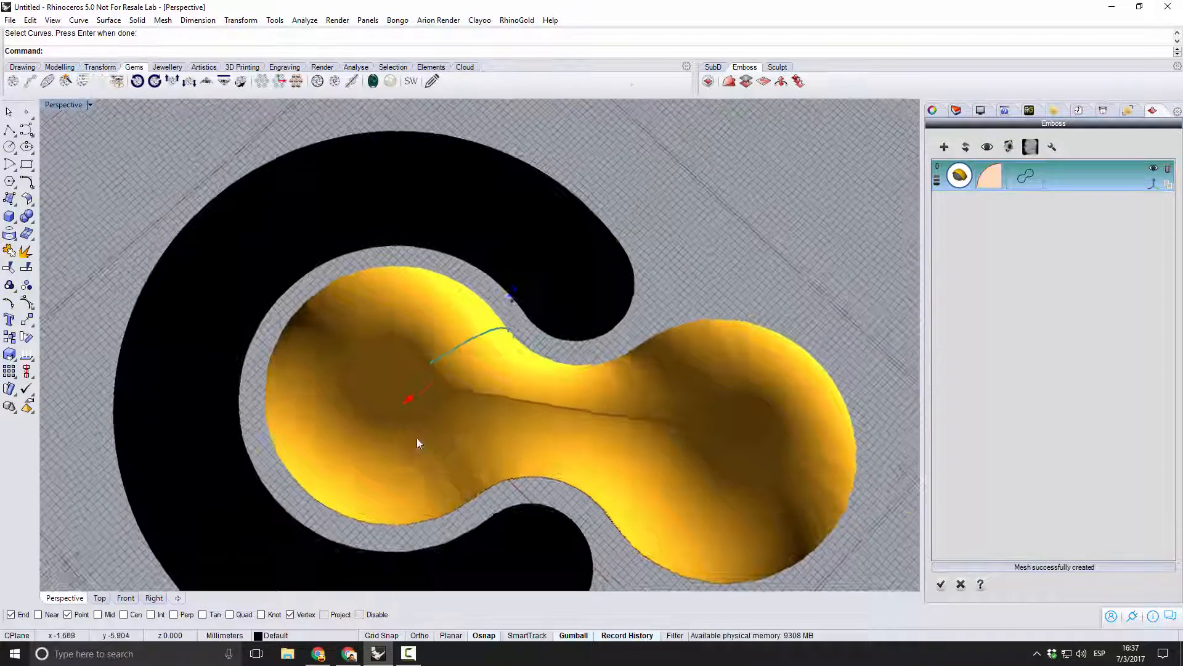
scroll(up, 3)
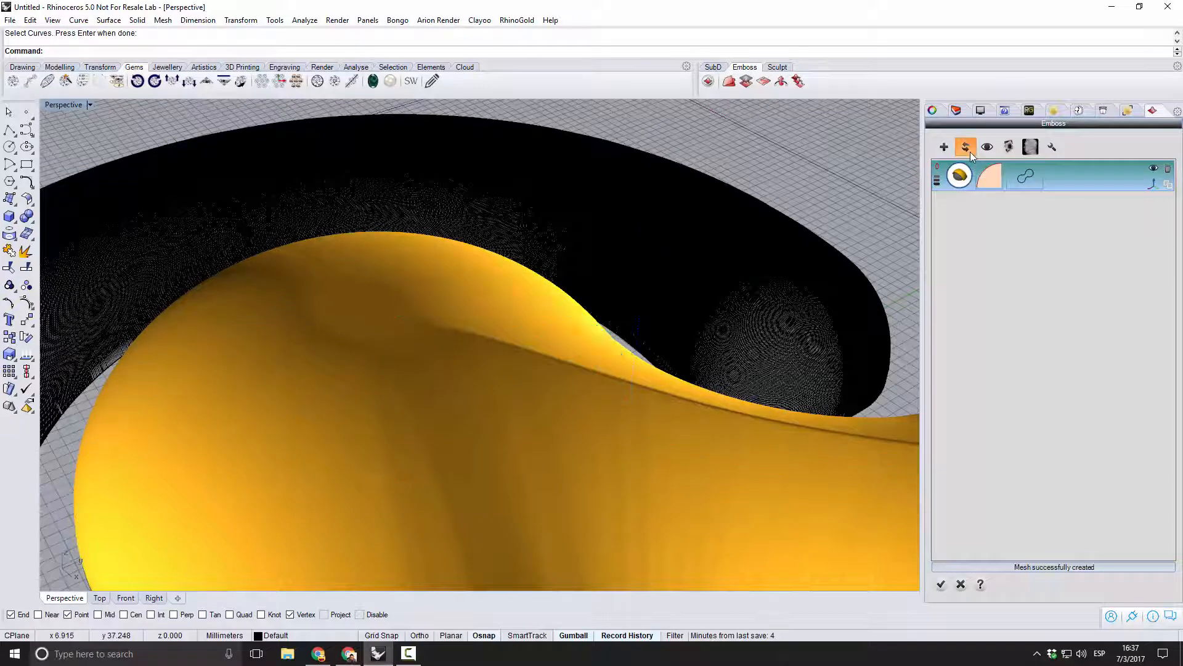
click(966, 146)
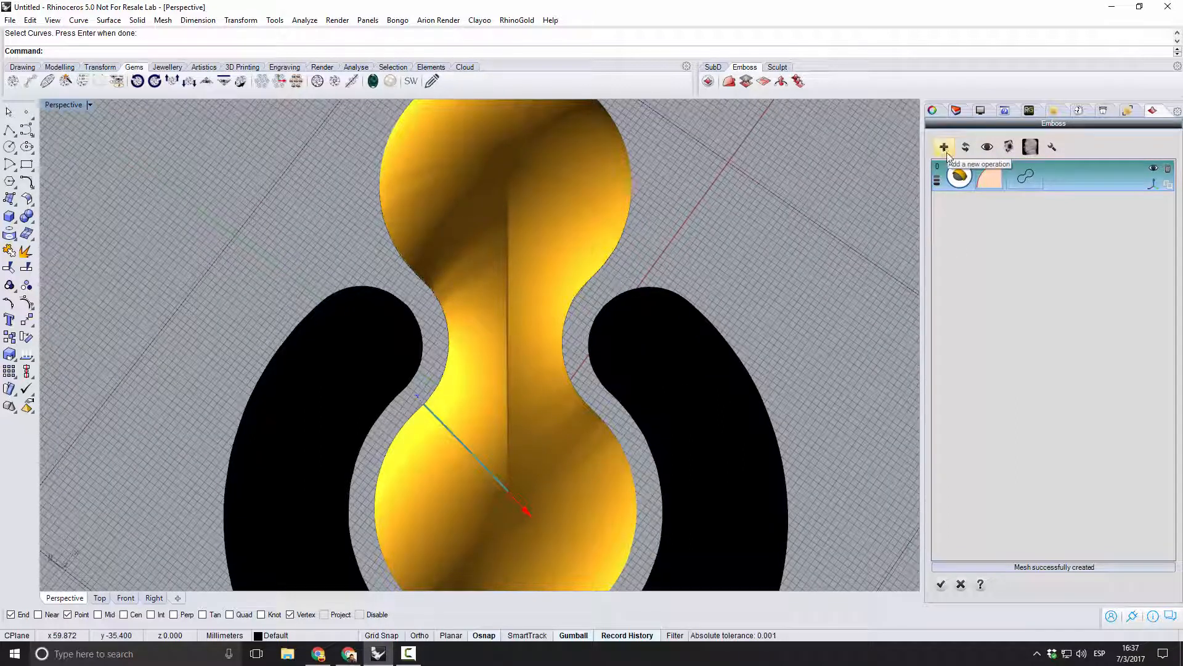
Add a smoothing operation to the dumbbell emboss with iterations raised to 7.
click(942, 147)
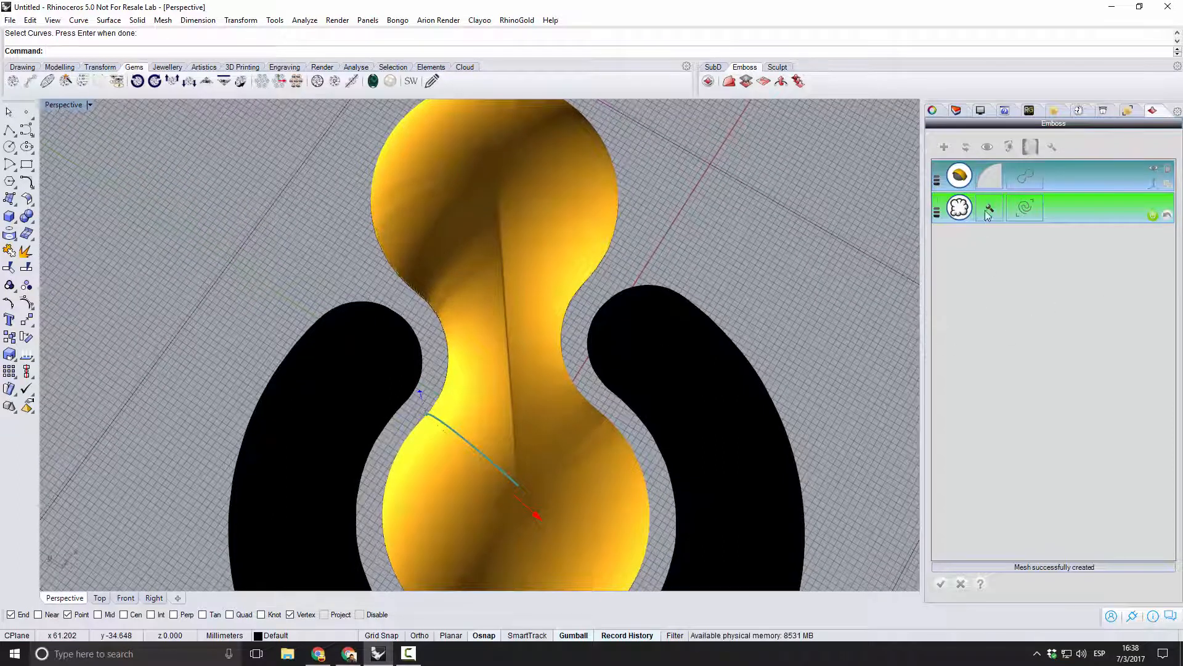
click(989, 208)
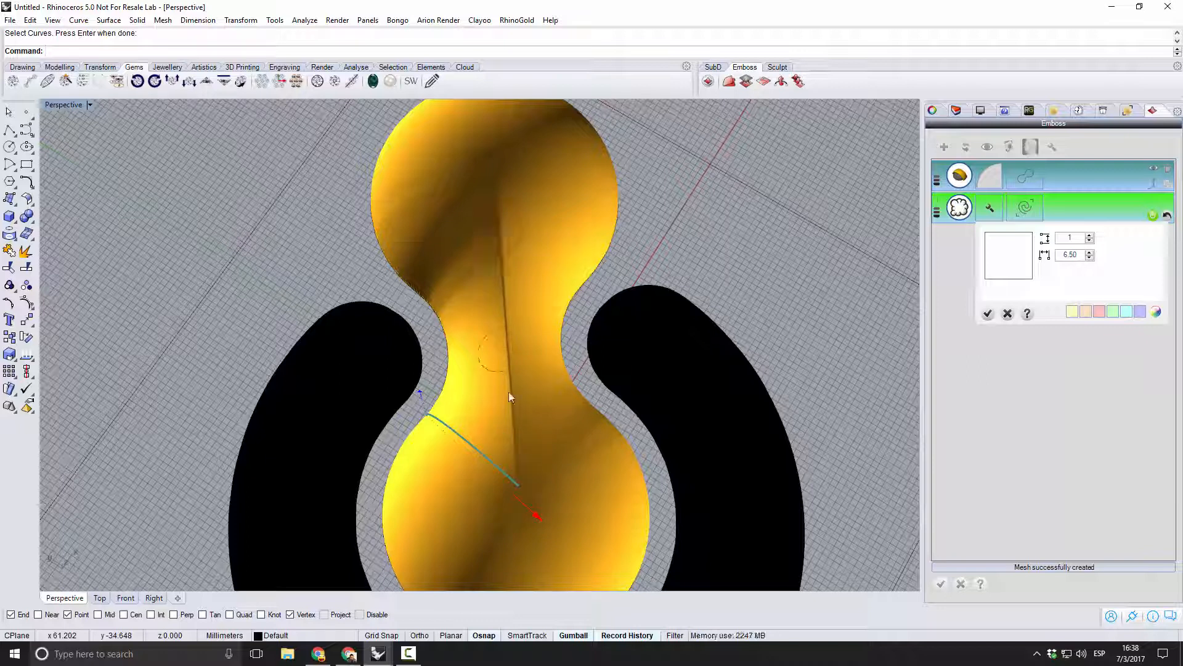
mouse_move(502, 259)
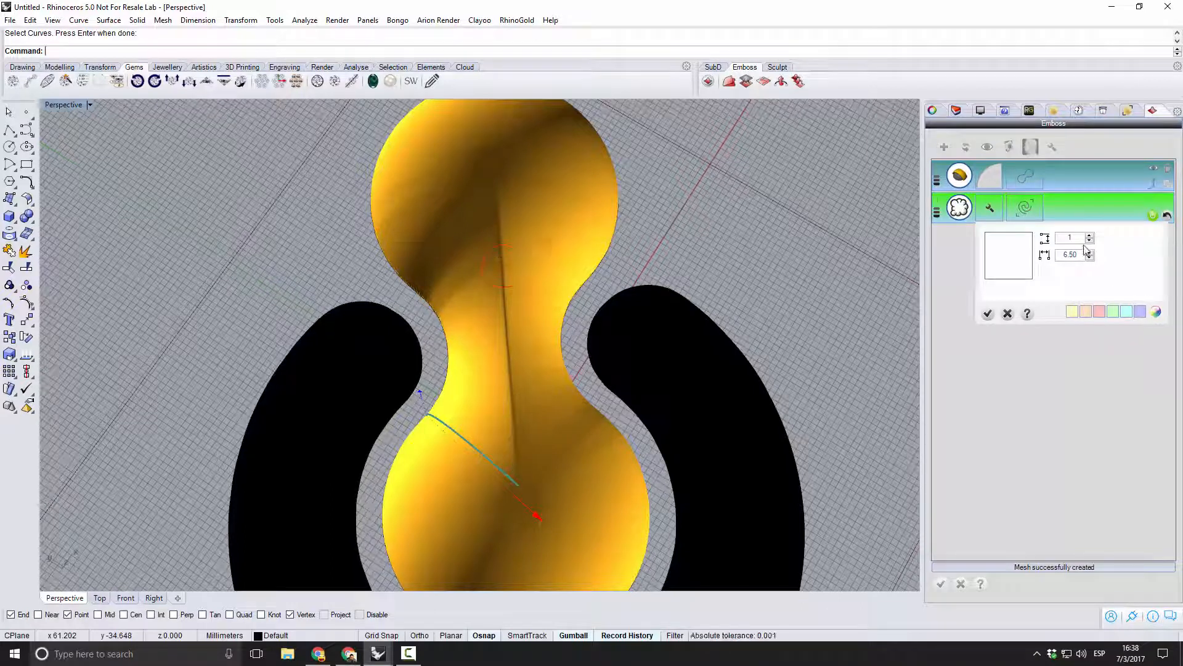
click(1089, 235)
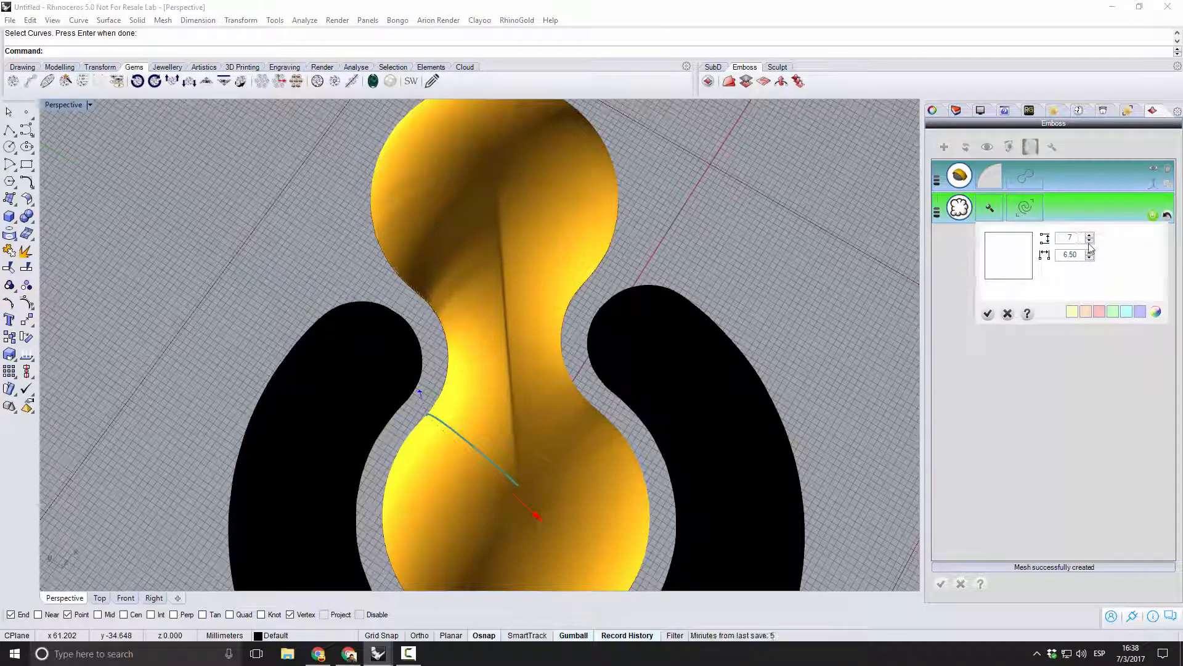
click(988, 313)
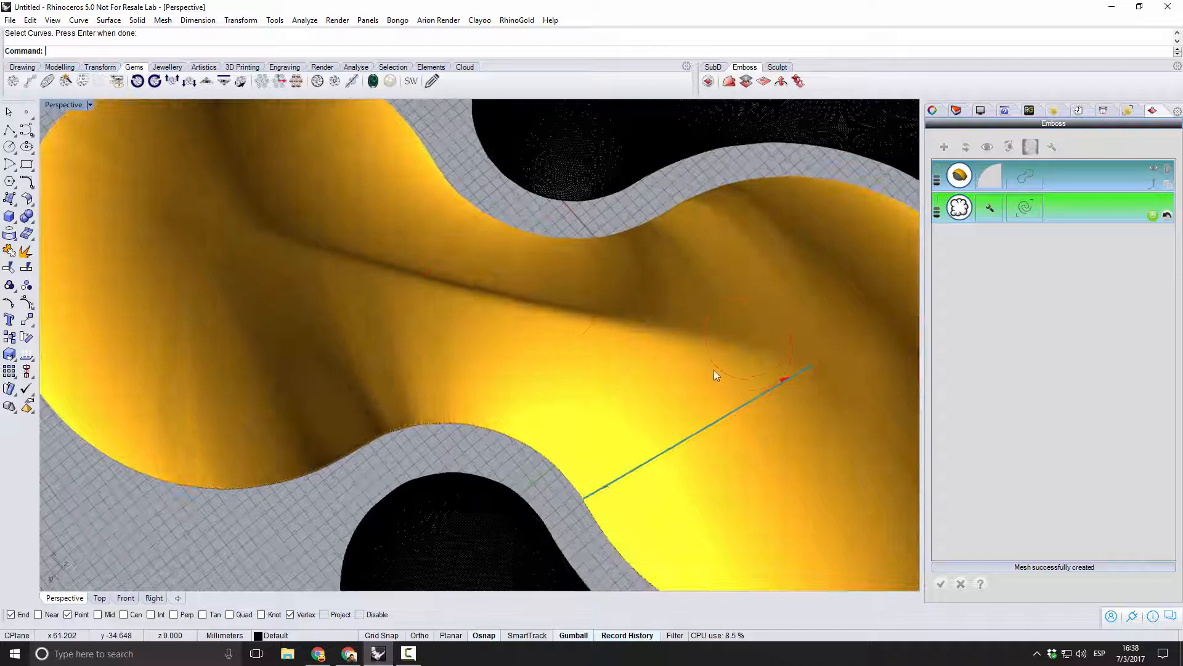
mouse_move(285, 292)
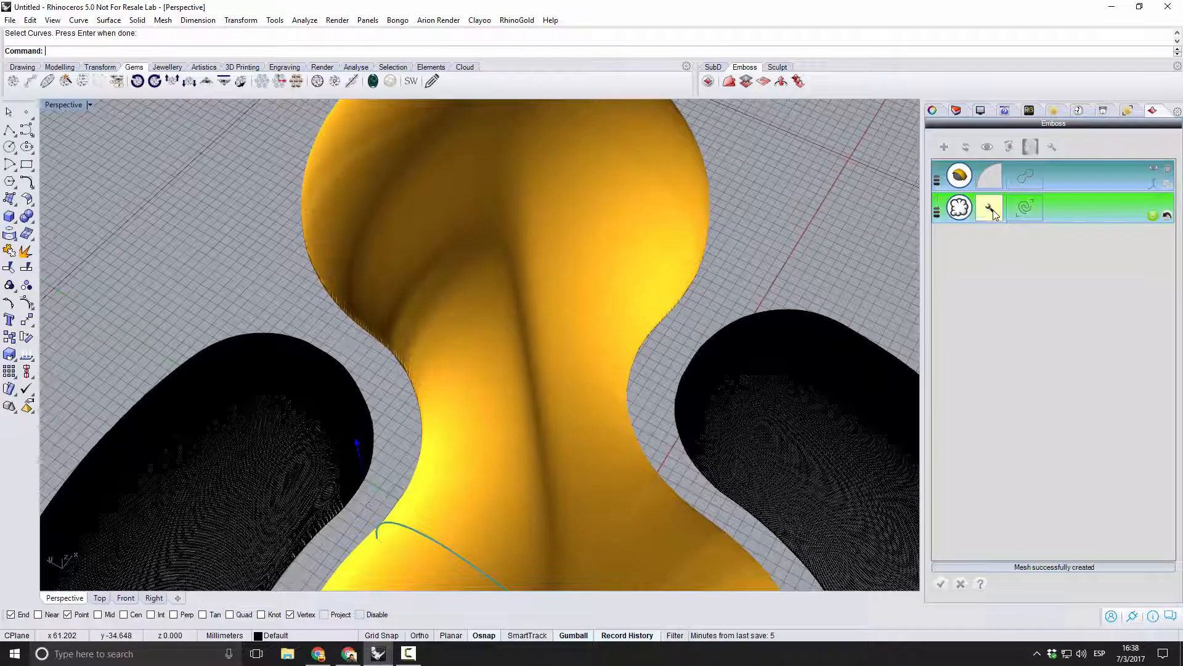
click(989, 208)
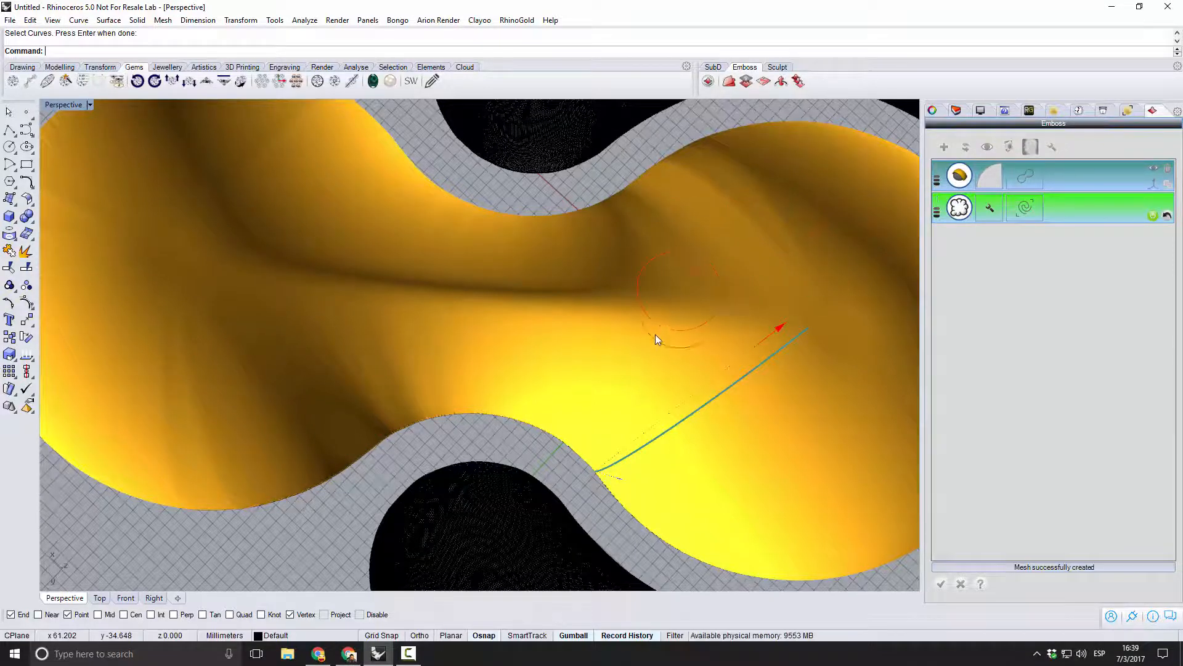
scroll(down, 3)
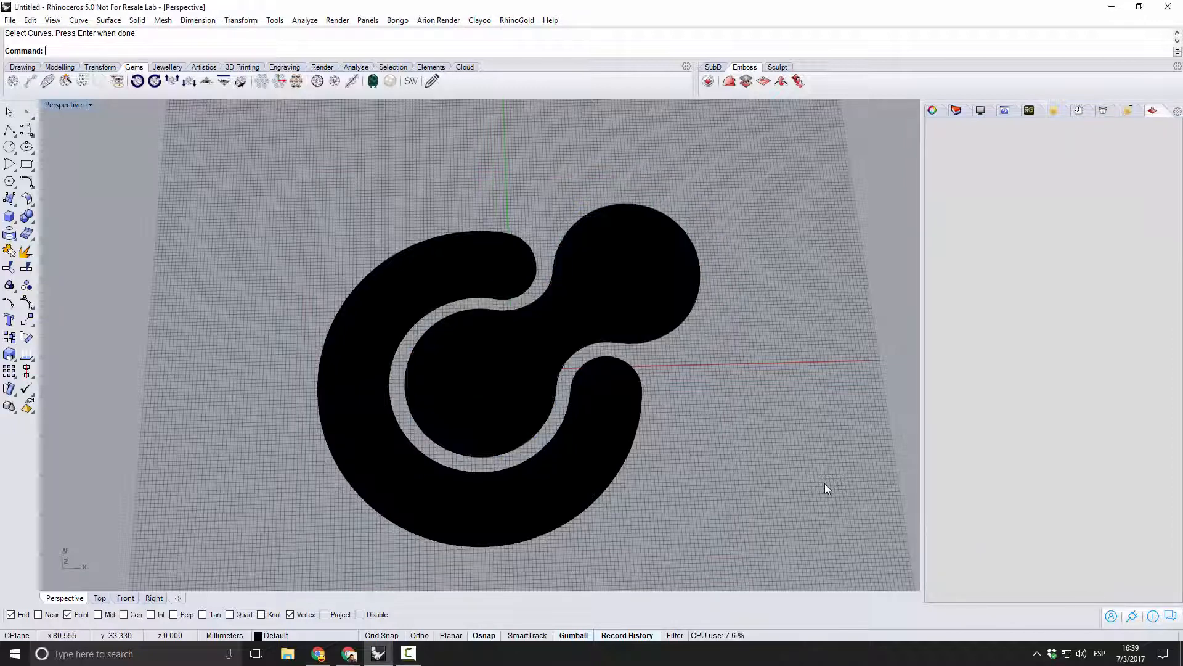
mouse_move(604, 445)
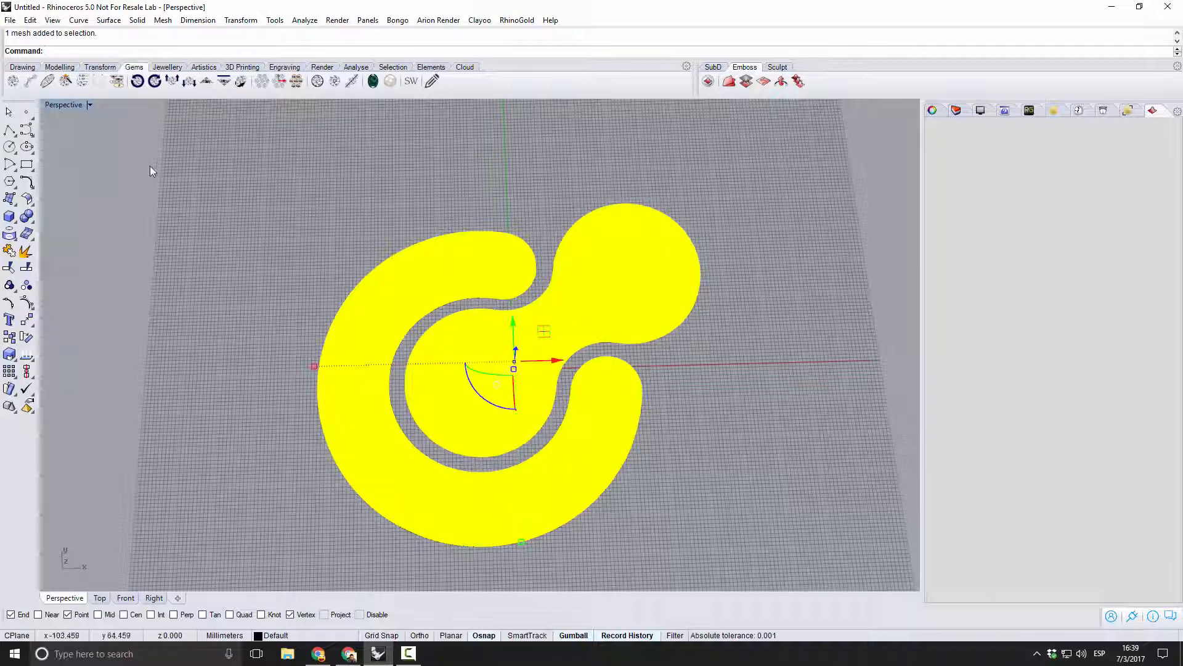
Switch the Perspective viewport to Rendered display to view the raised C and dumbbell reliefs.
click(64, 104)
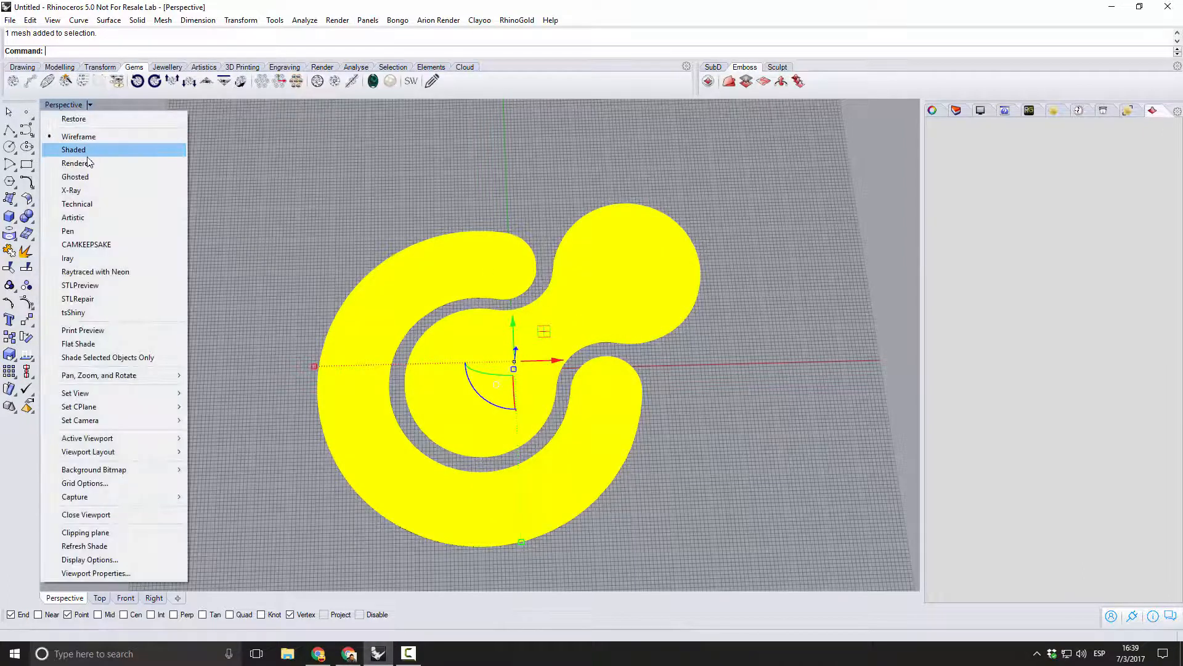
click(75, 163)
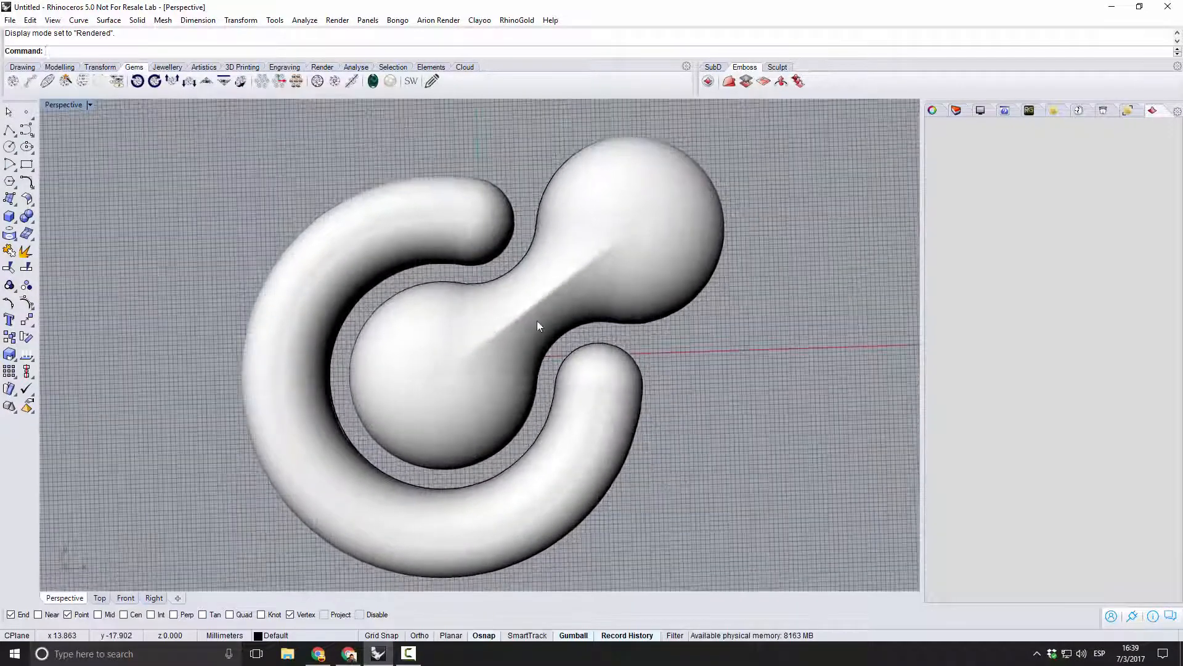
scroll(up, 3)
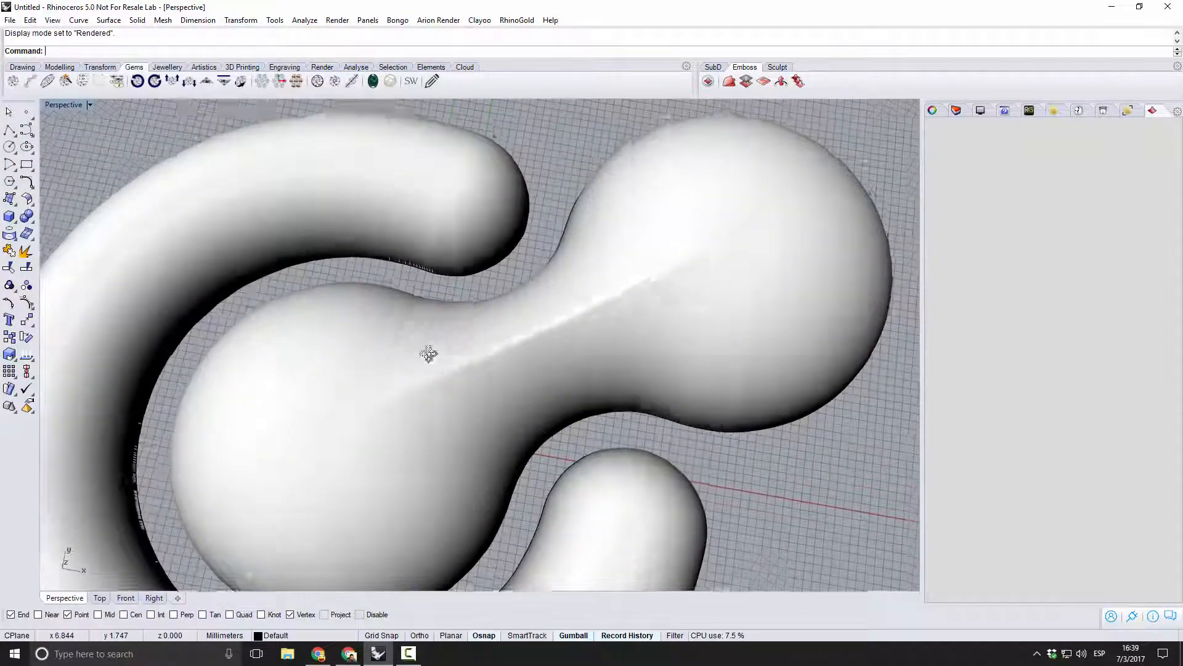